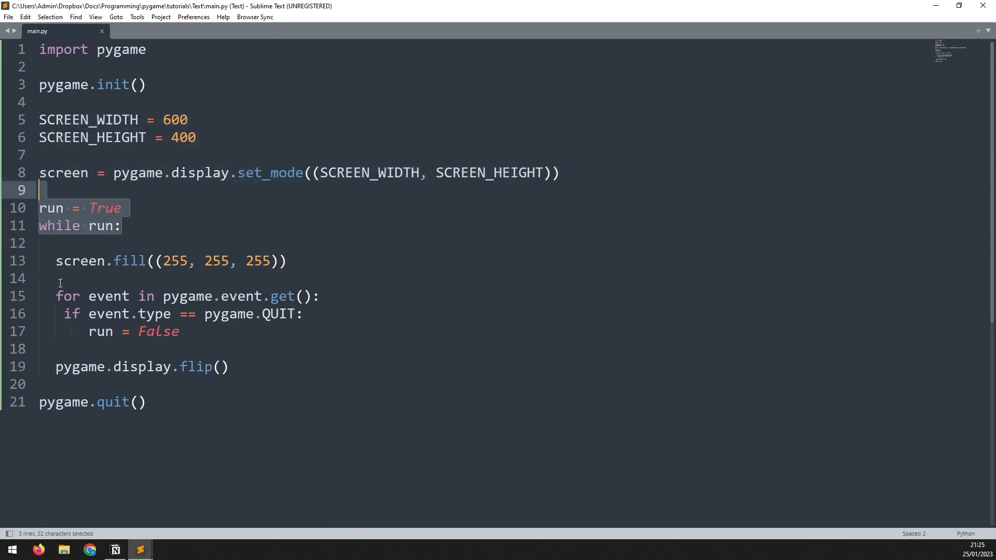
Step: Write the signature def draw_text(text, font, text_col, x, y) above the game loop
left_click(179, 331)
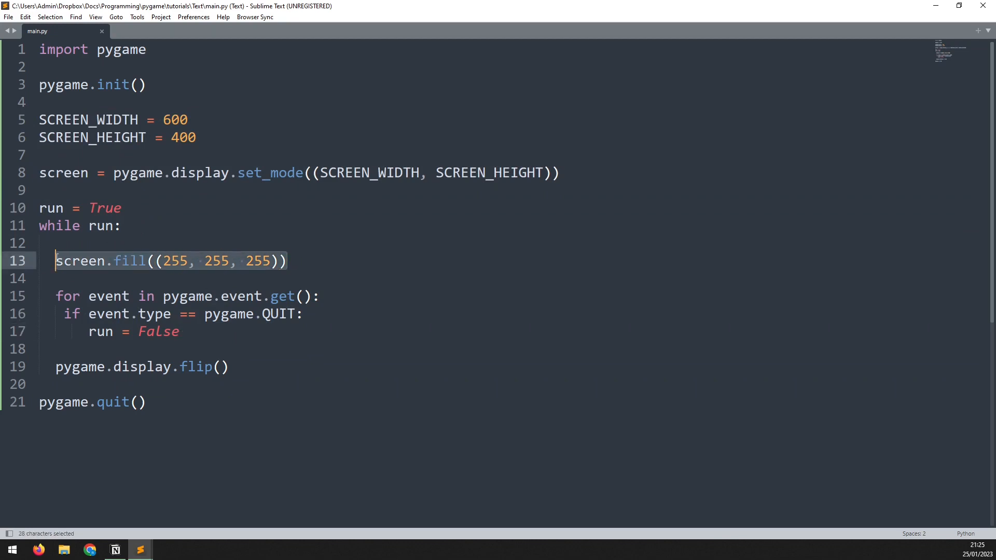
mouse_move(245, 370)
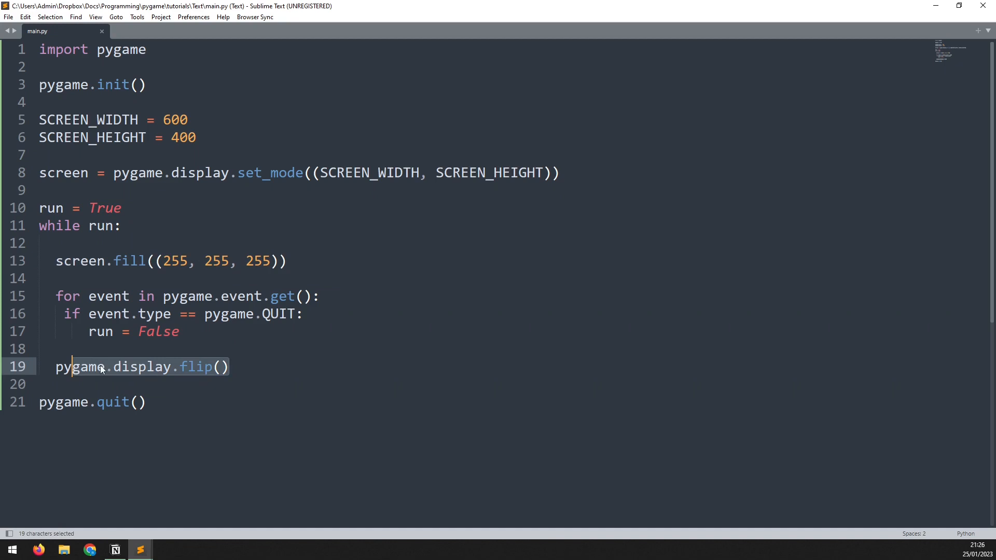
left_click(335, 343)
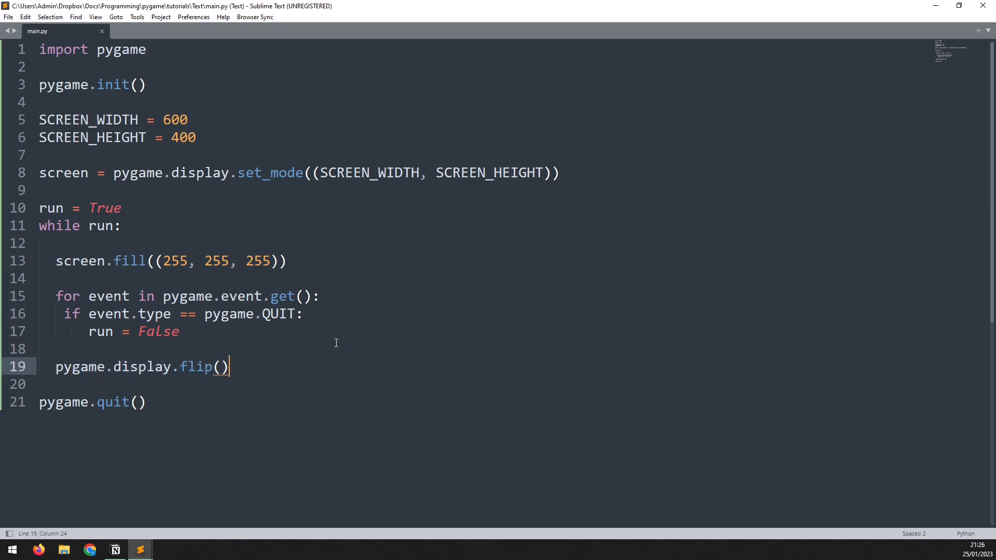
mouse_move(112, 218)
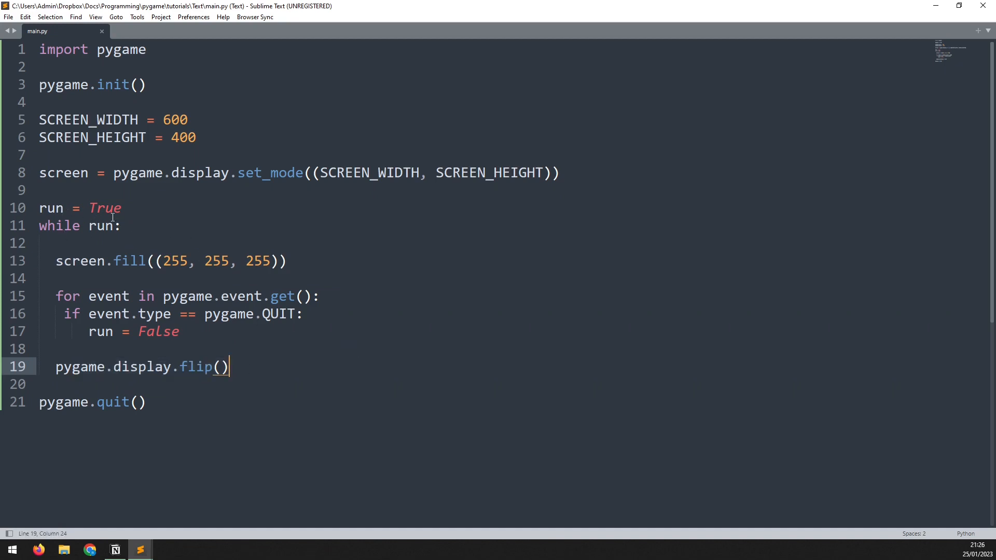
left_click_drag(40, 207, 121, 225)
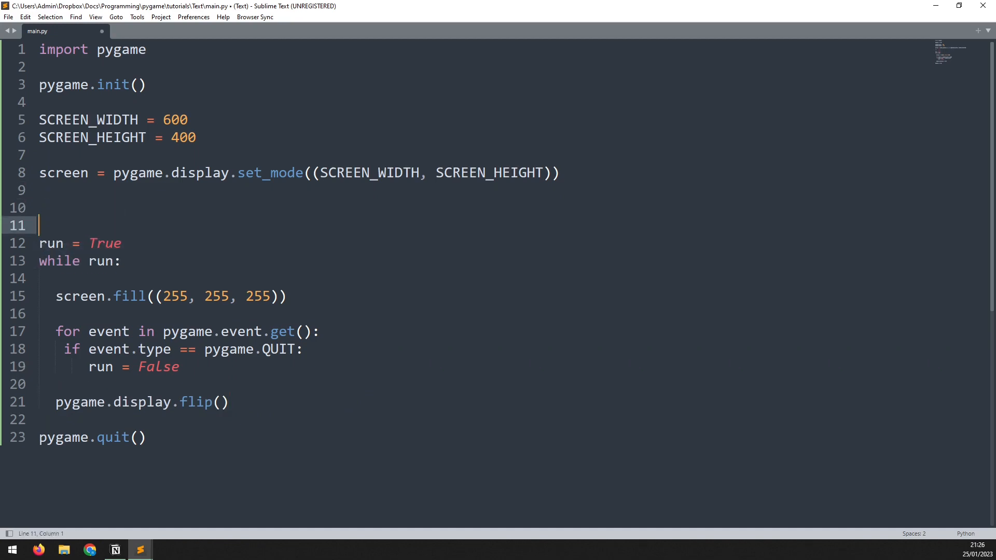
type("d")
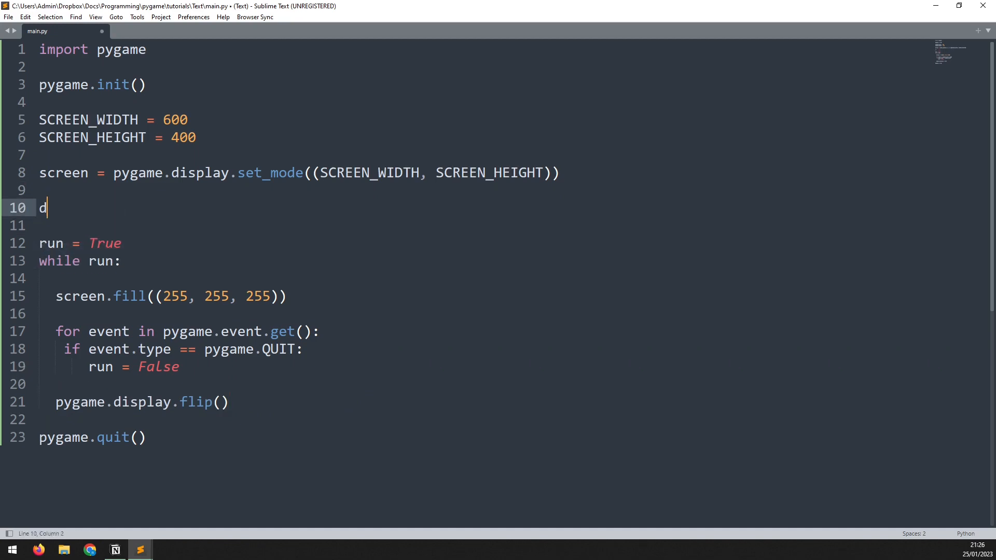
type("ef draw_text")
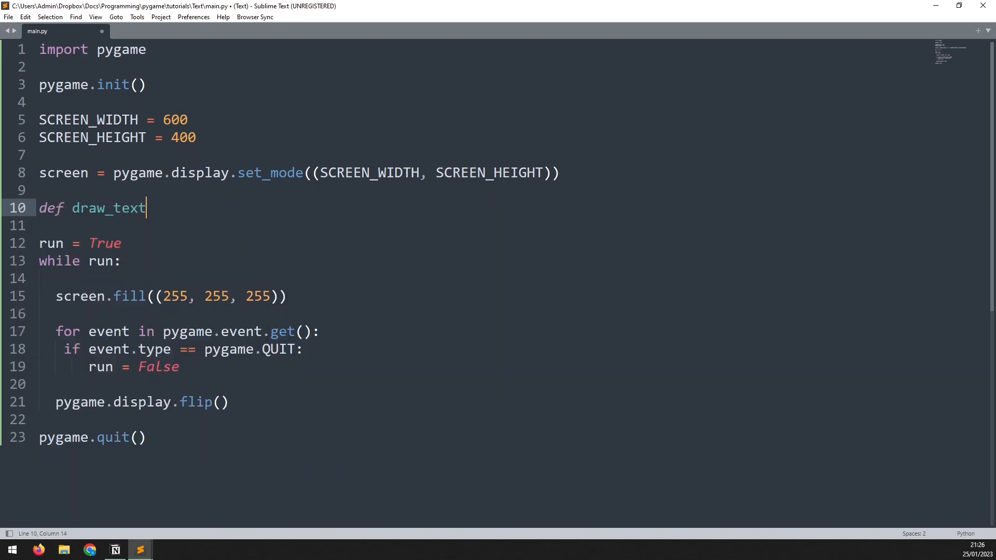
type("()")
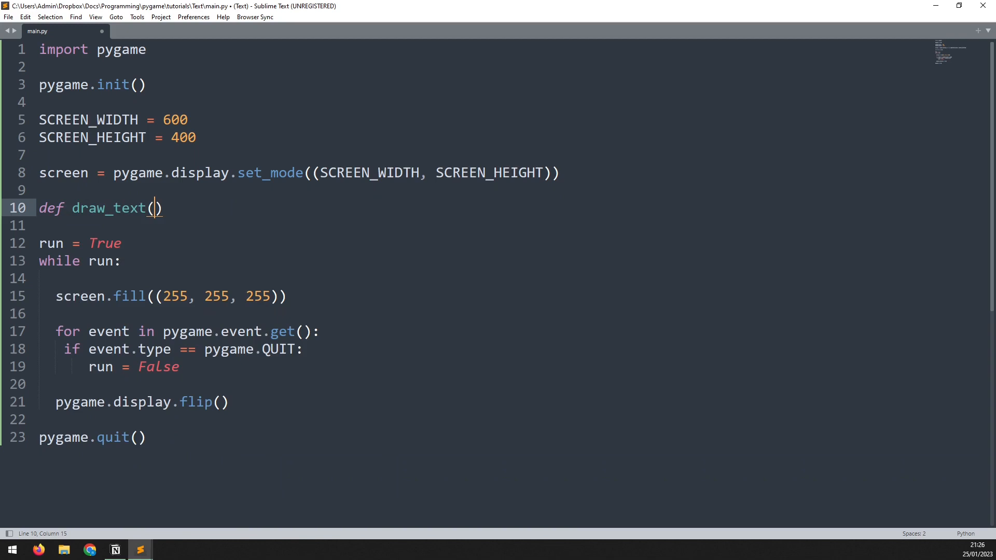
type("text")
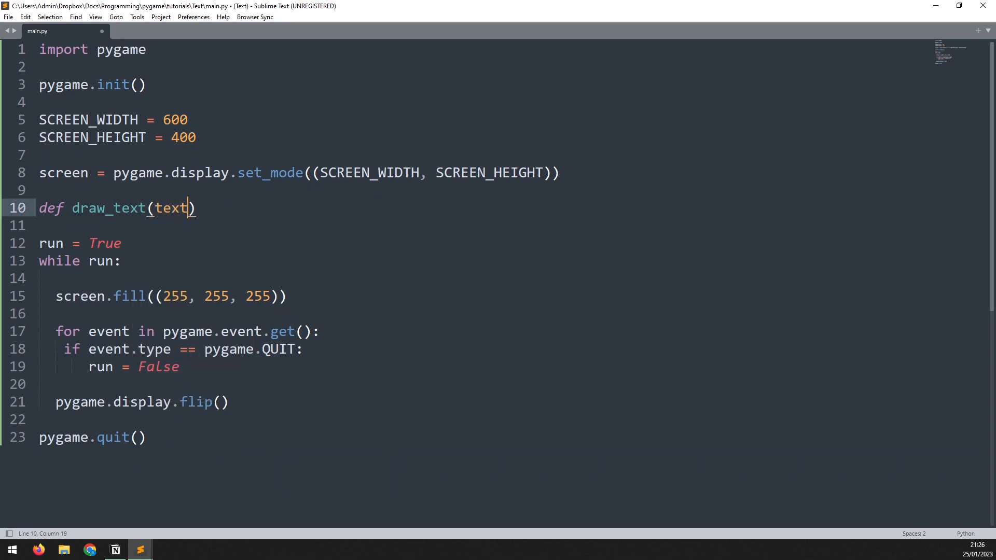
type(", font")
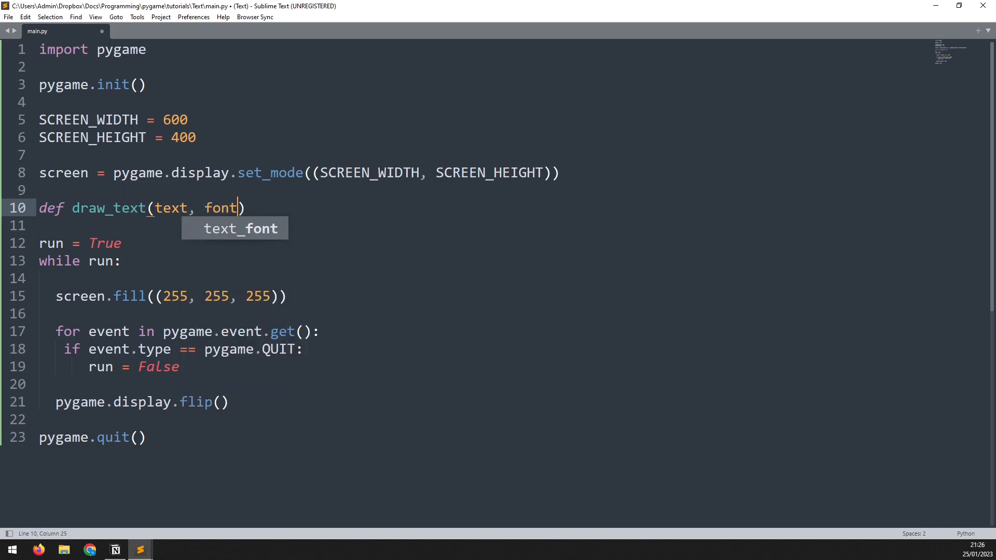
type(", text_col")
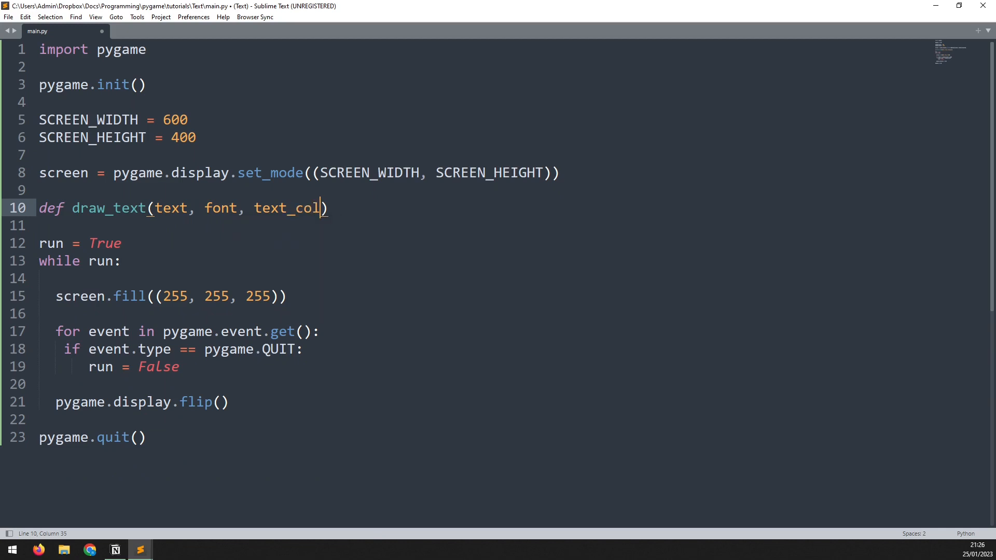
type(", x, y")
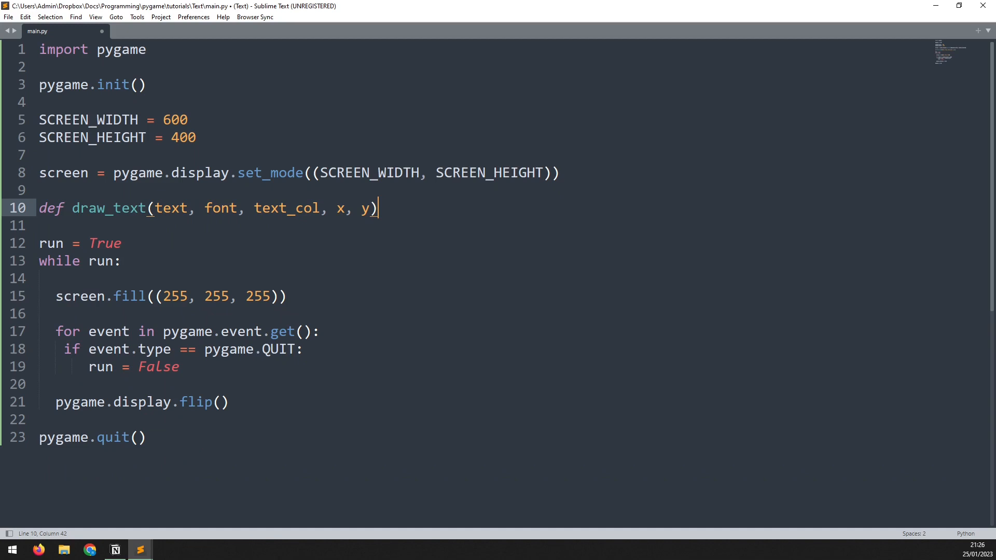
Step: Add the body line img = font.render(text, True, text_col) inside draw_text
key("enter")
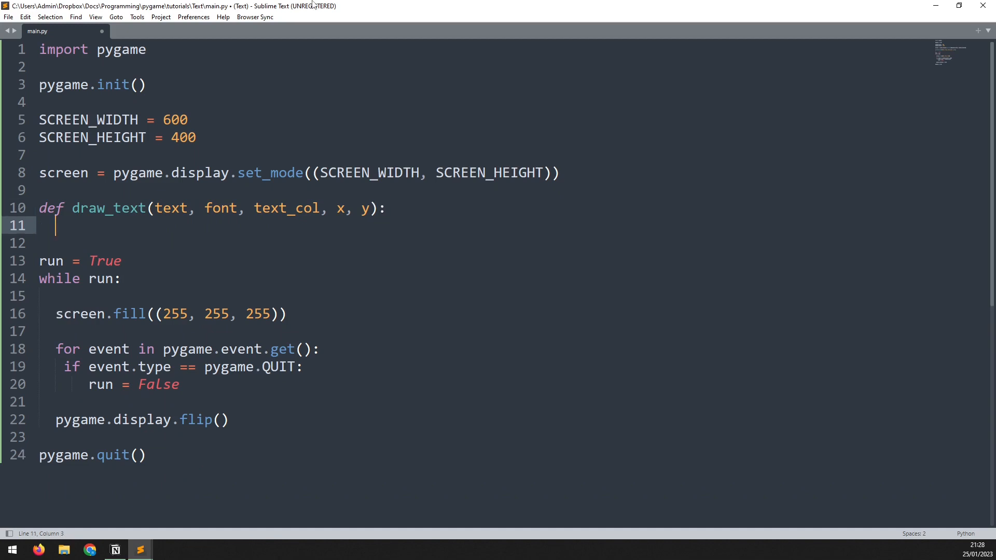
double_click(173, 208)
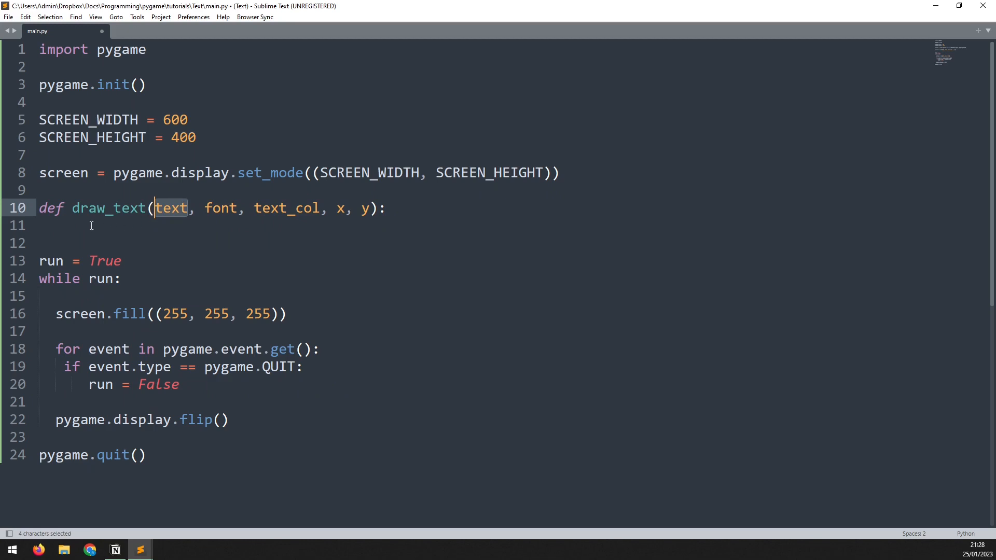
type("img =")
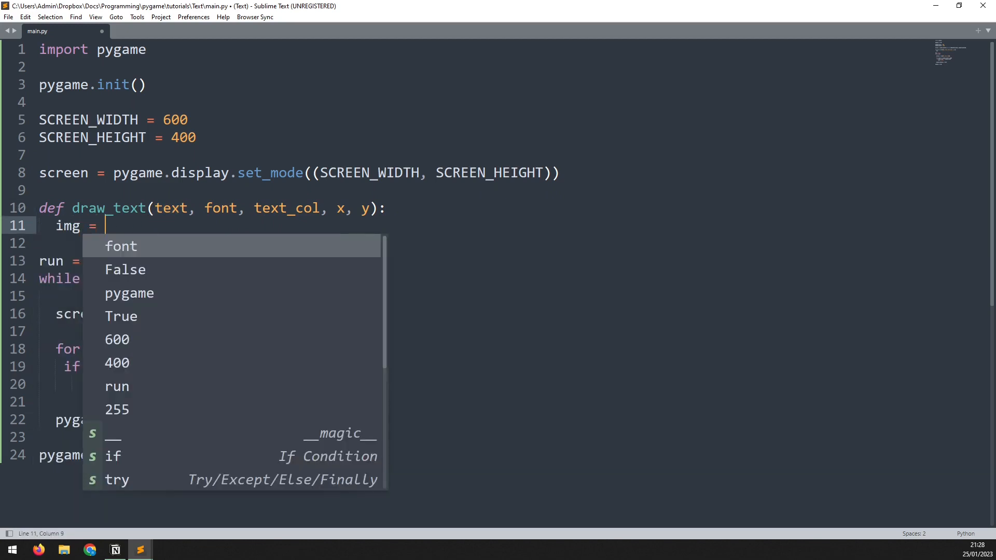
type("font.")
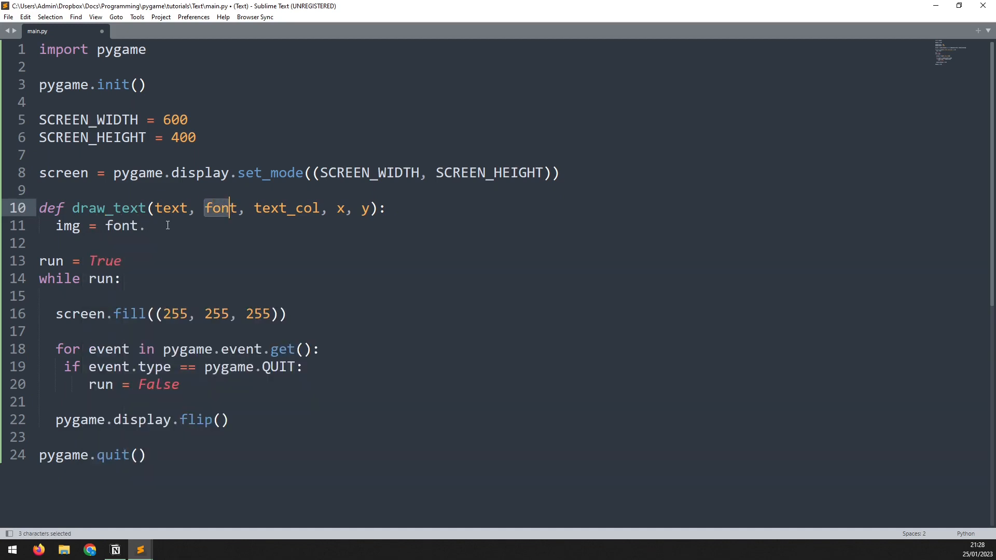
type("render(")
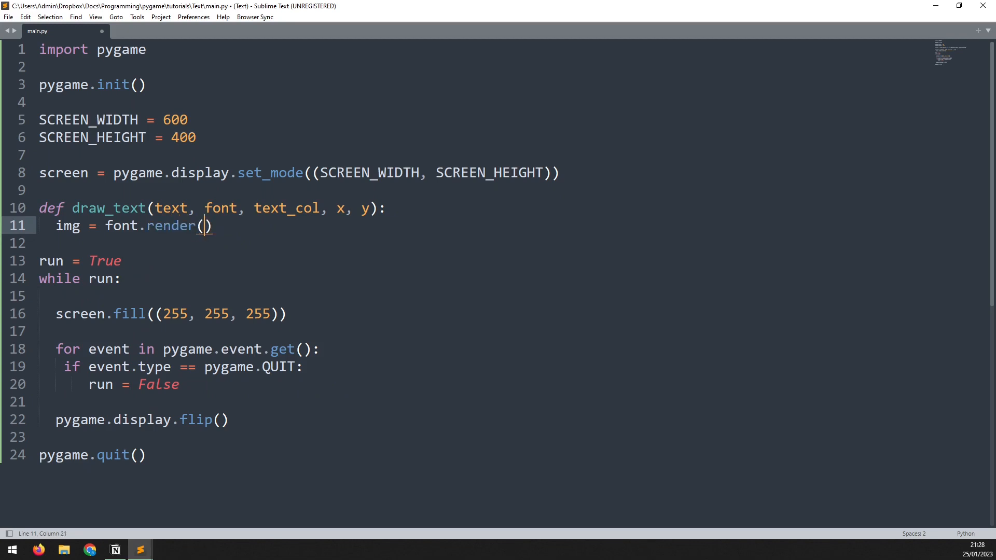
type("text")
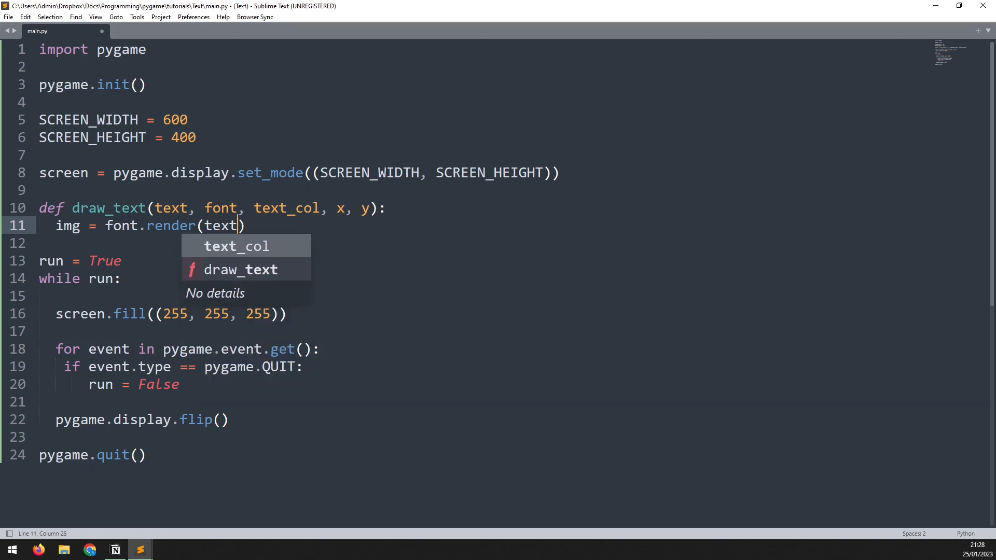
type(",")
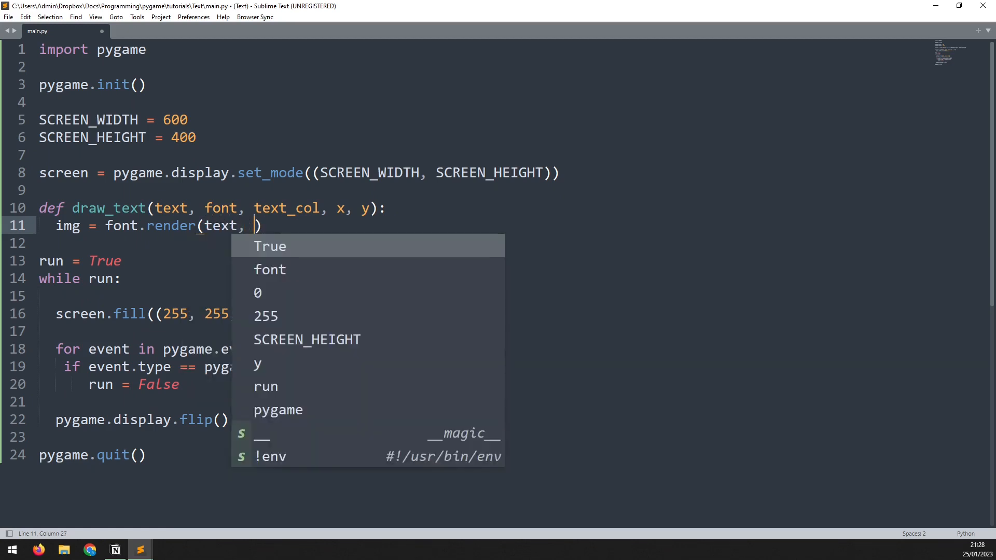
type("True,")
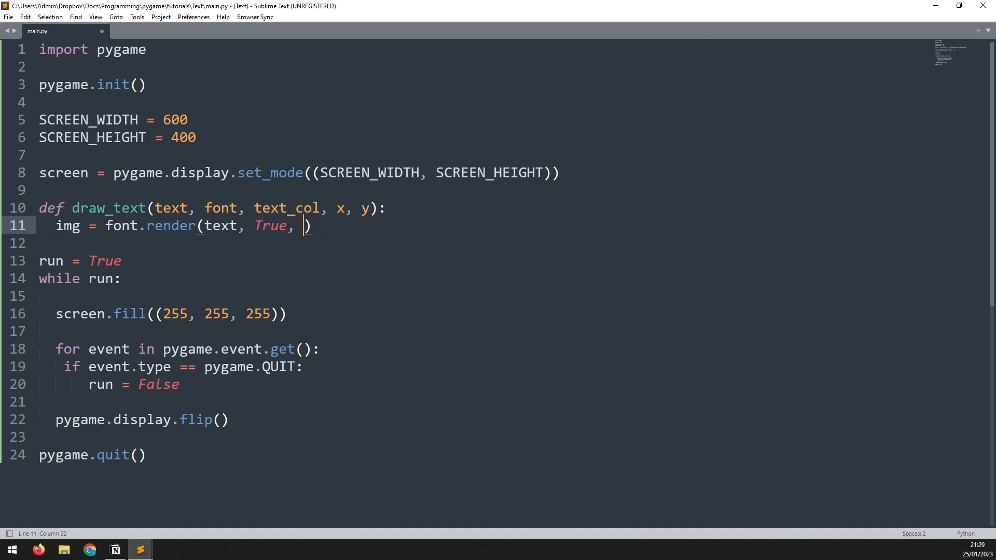
type("text_col")
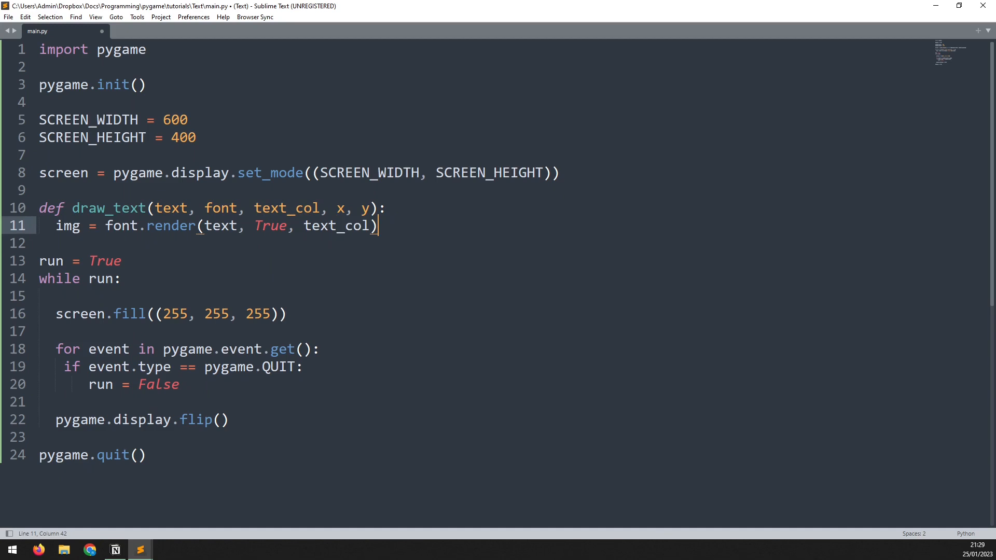
Step: Add screen.blit(img, (x, y)) to finish the draw_text body
type("s")
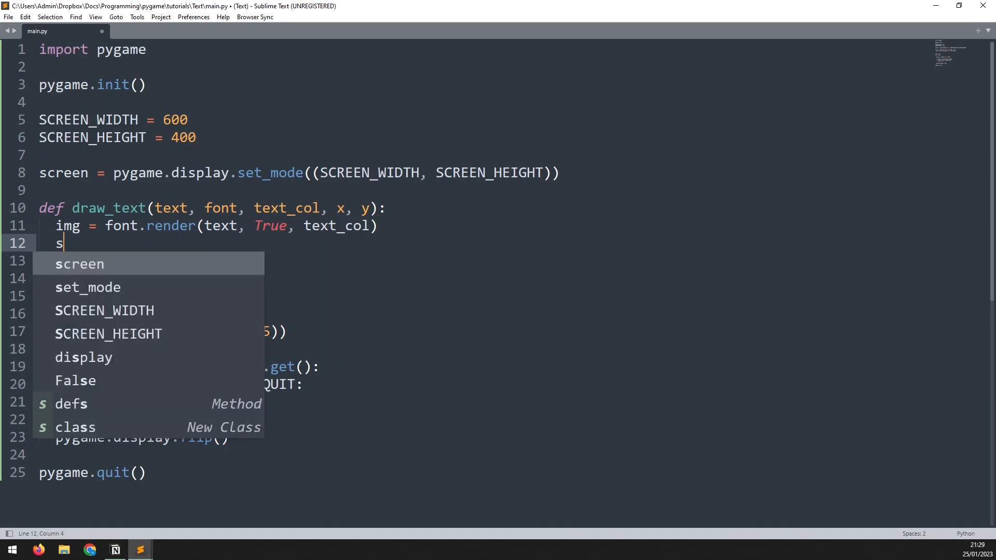
type("creen.blit(")
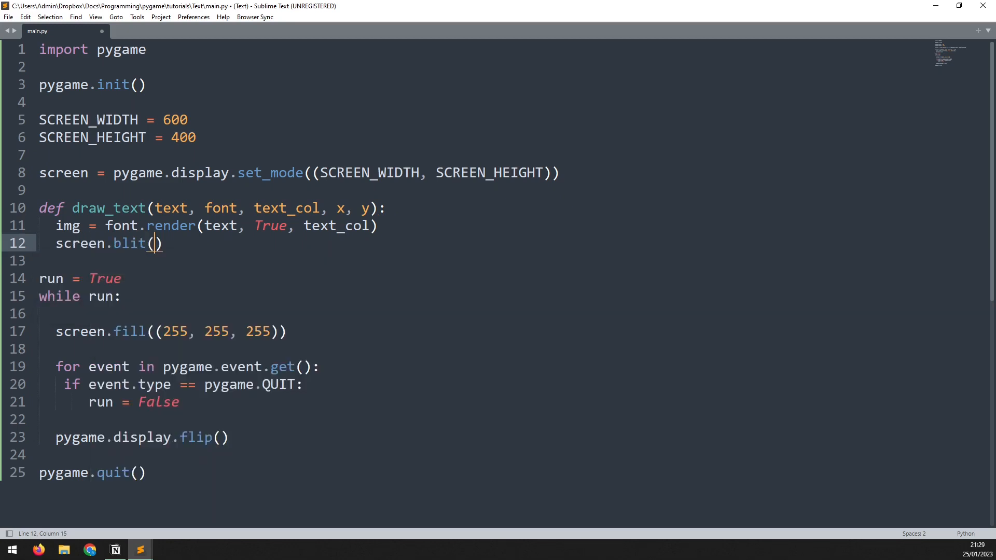
type("img,")
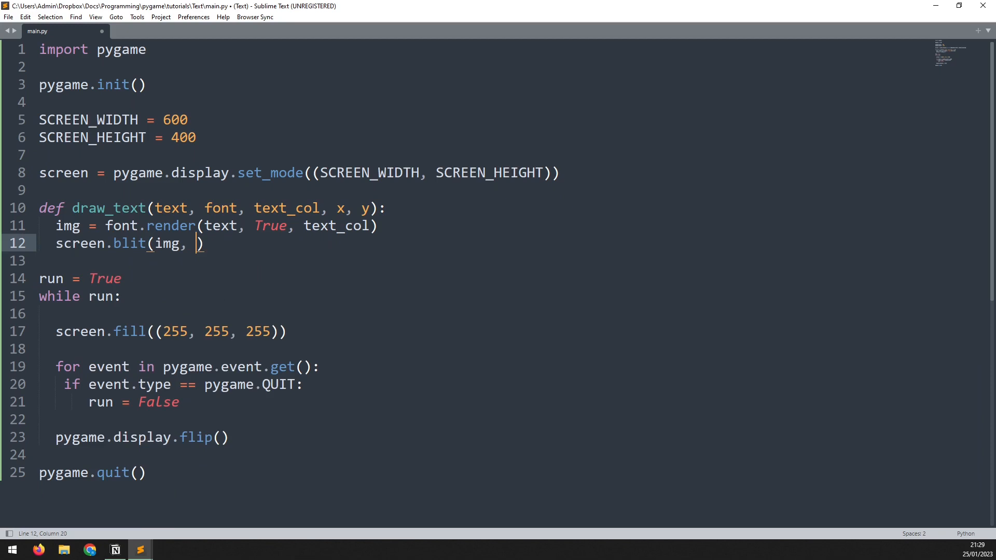
type("(")
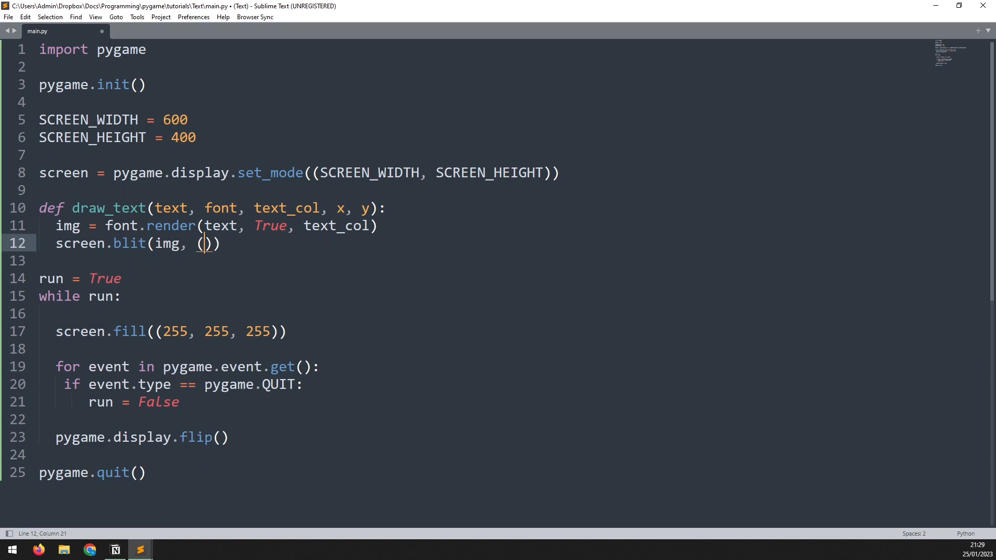
type("x, y")
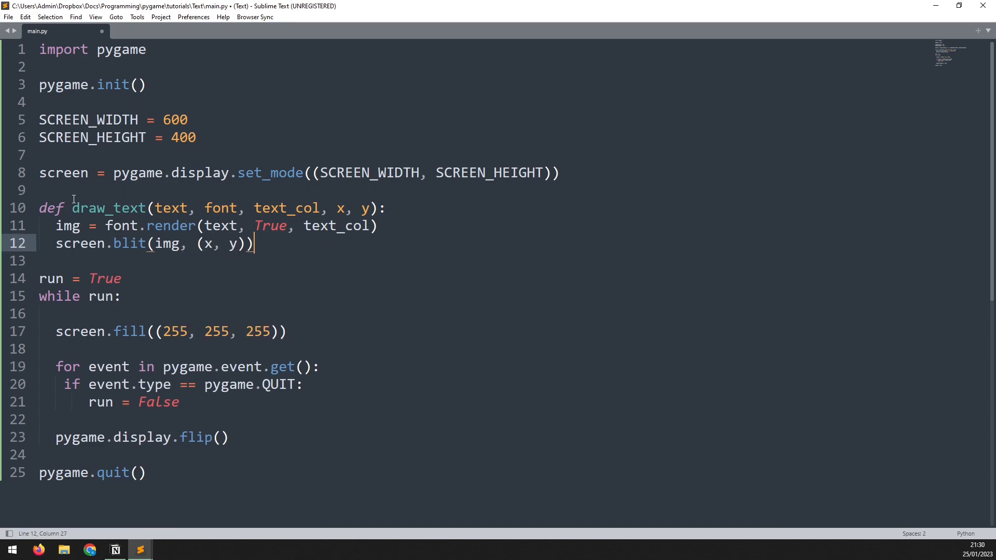
Step: Highlight the font parameter of draw_text to point it out
left_click(146, 208)
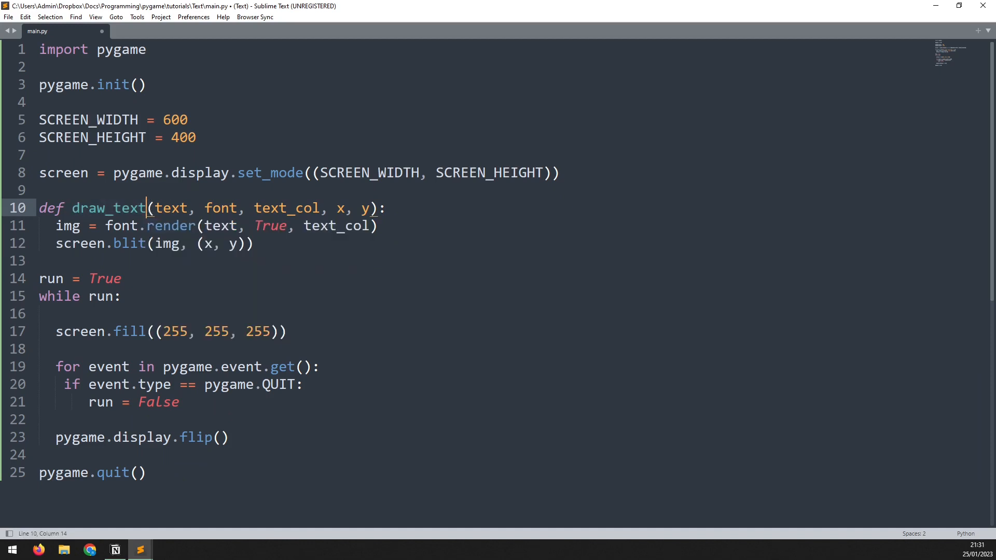
left_click(218, 207)
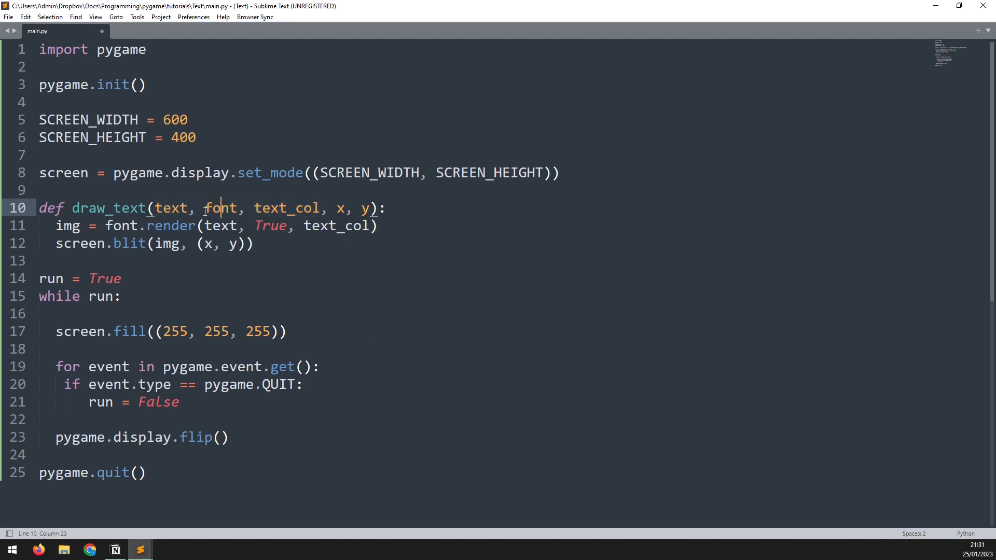
double_click(220, 208)
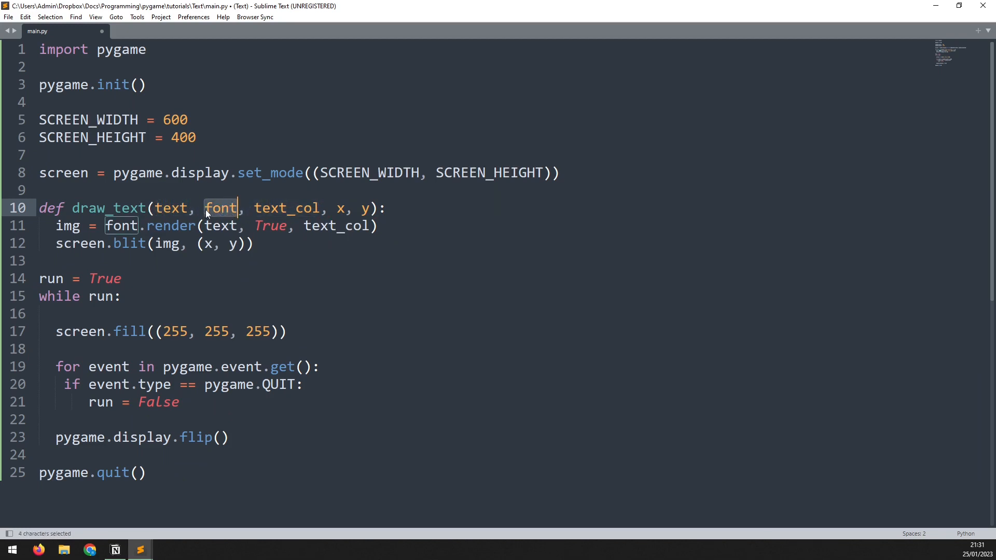
left_click(204, 209)
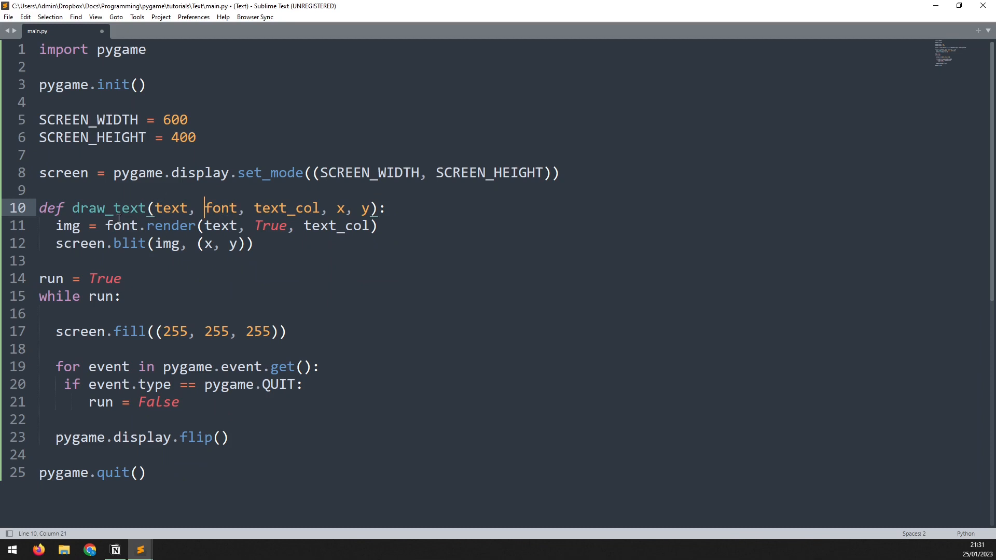
Step: Define text_font = pygame.font.SysFont("Arial", 30) above draw_text
key("enter")
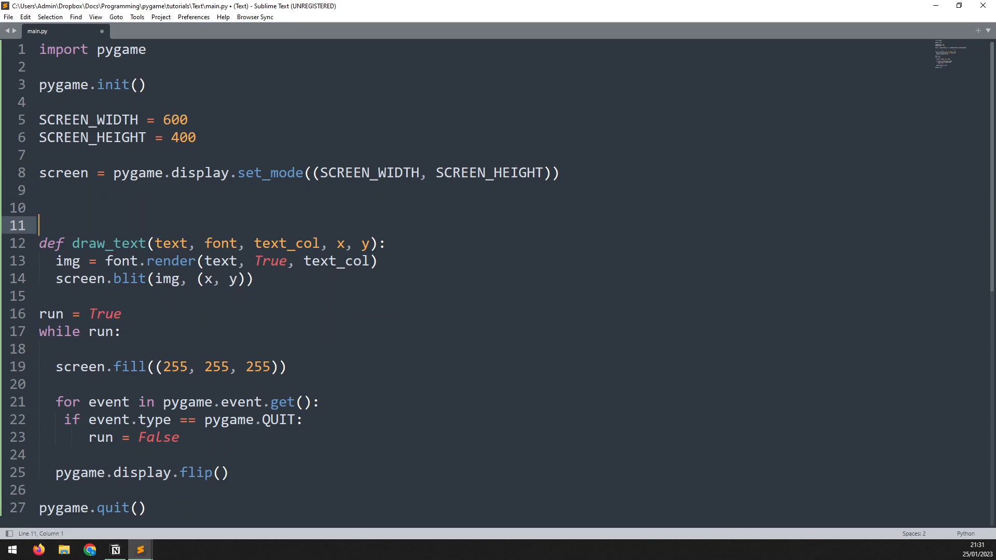
type("text_")
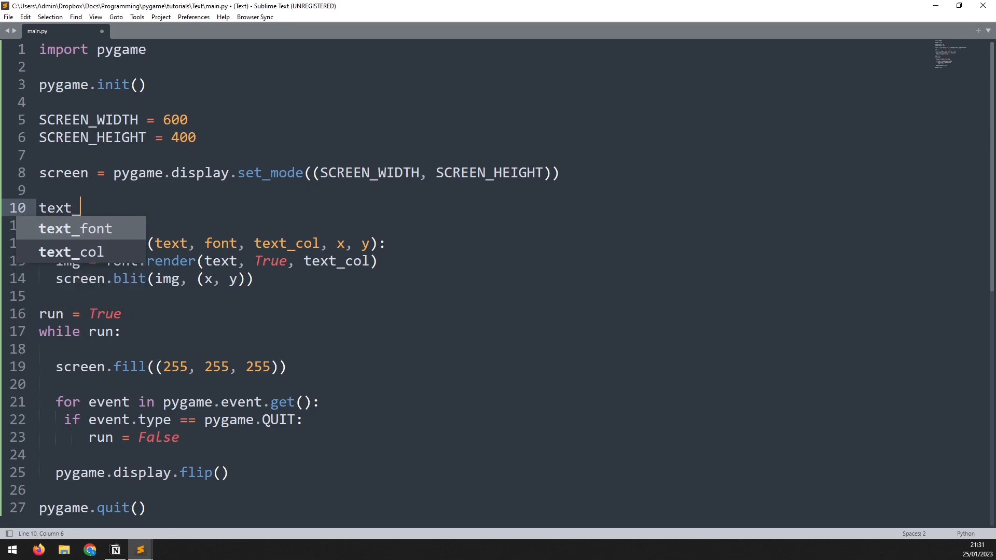
type("font =")
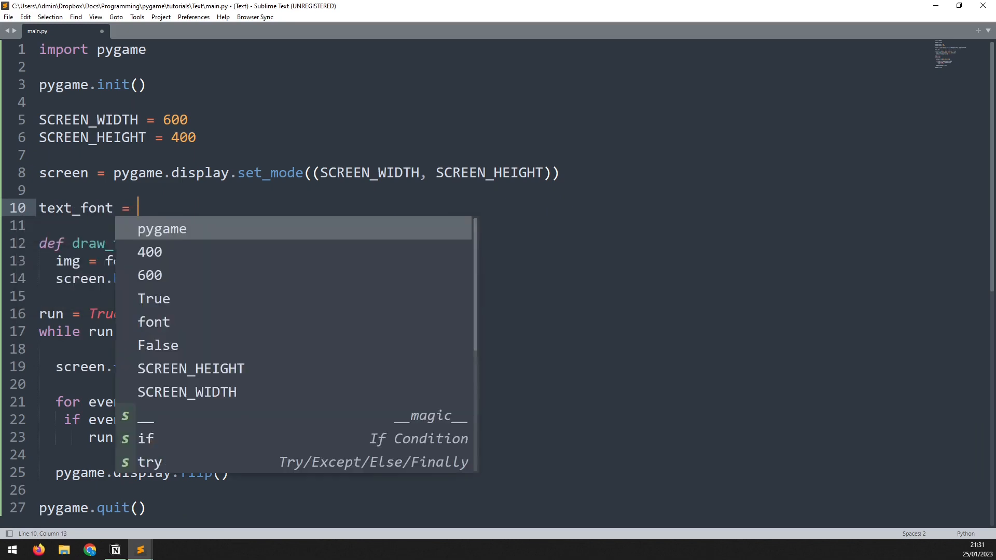
type("pygame.font.")
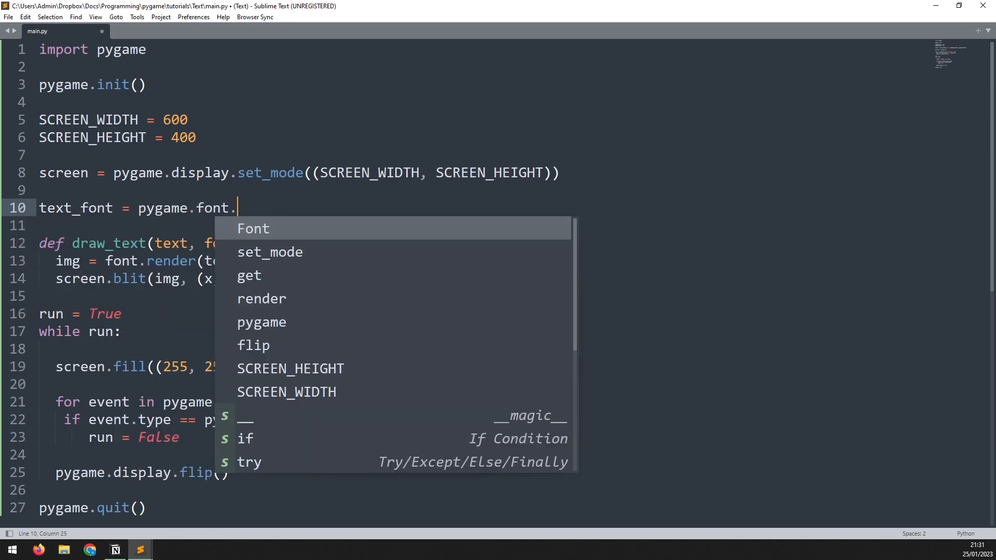
type("SysF")
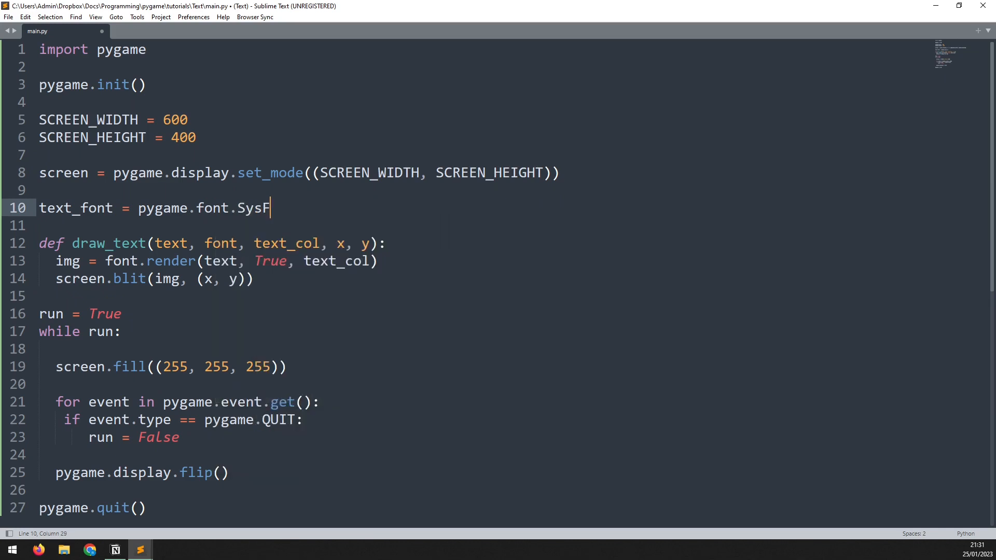
type("ont()")
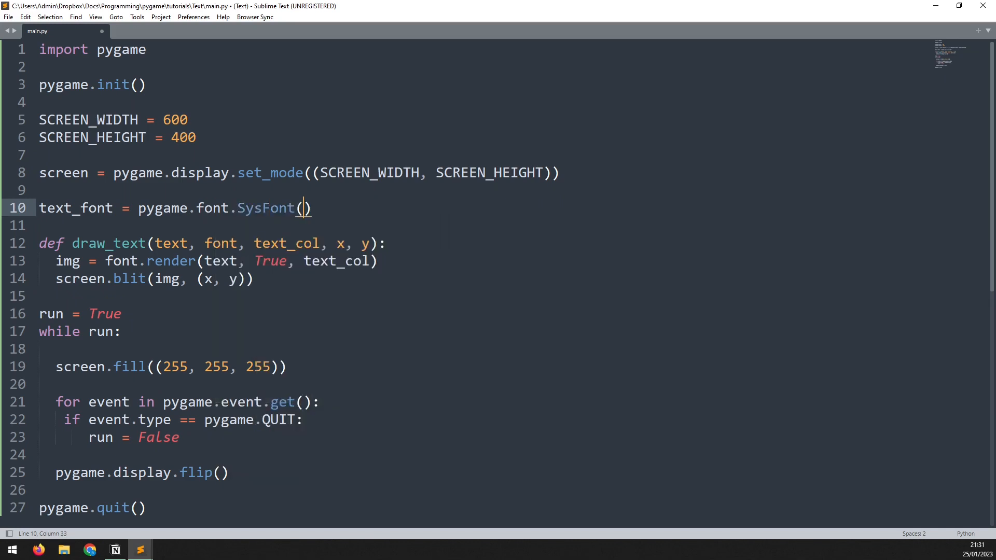
type("\"\"")
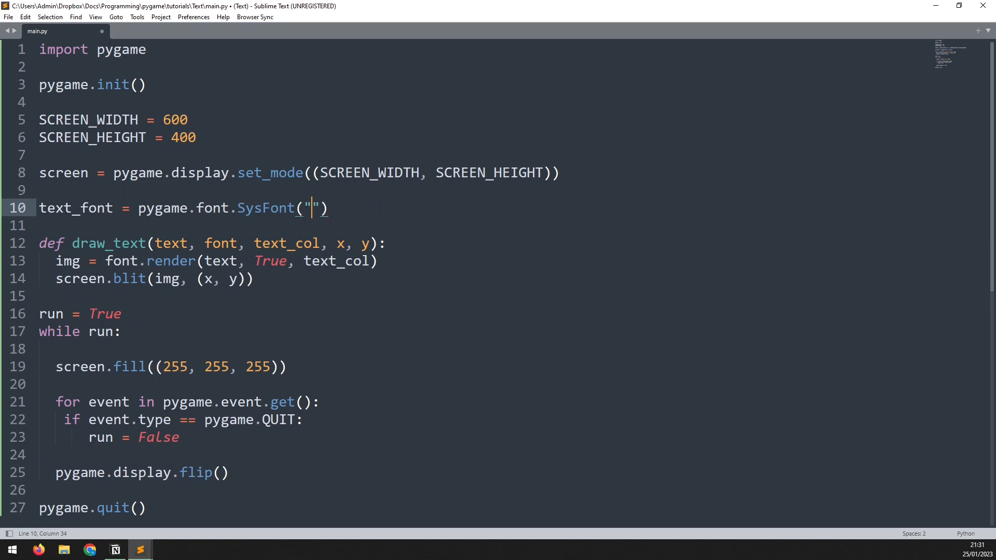
type("Arial")
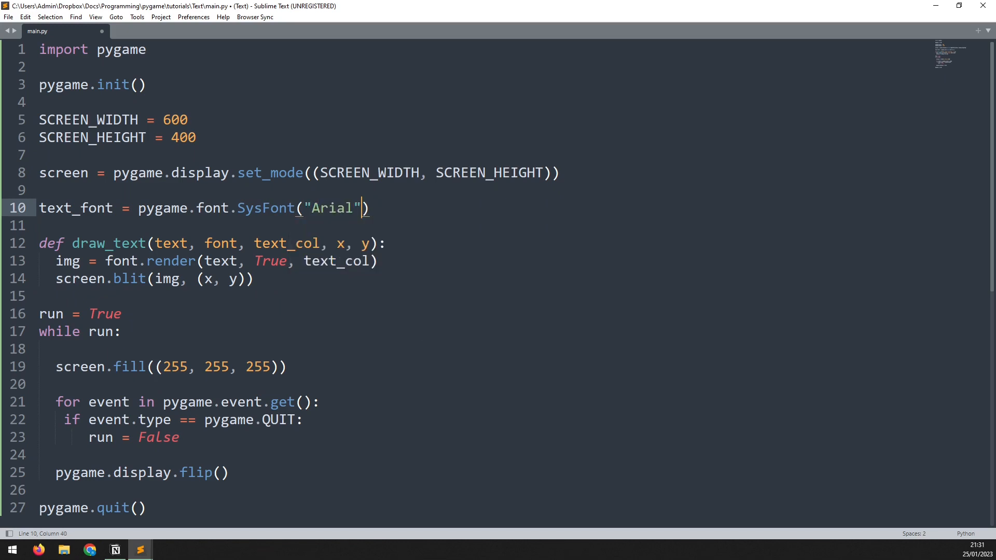
type(",")
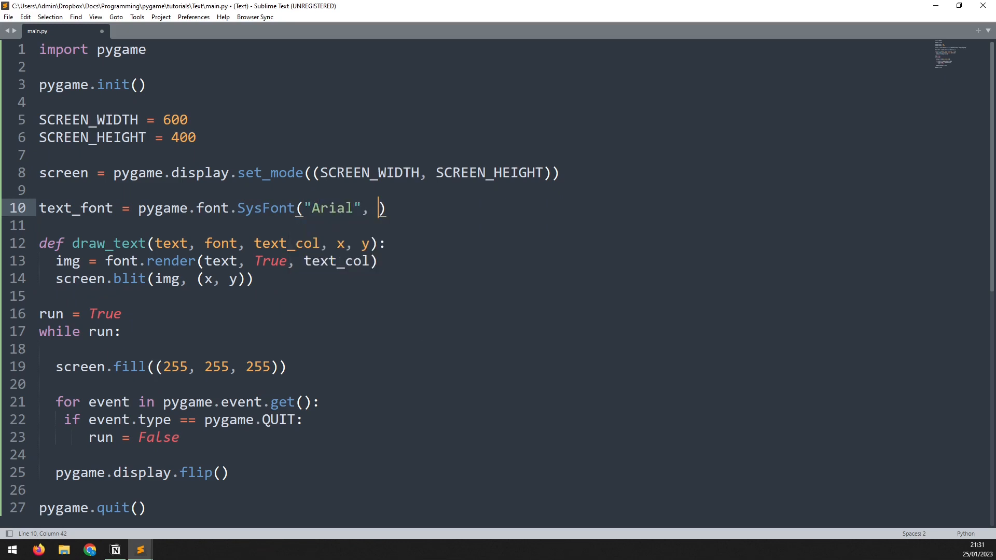
type("30")
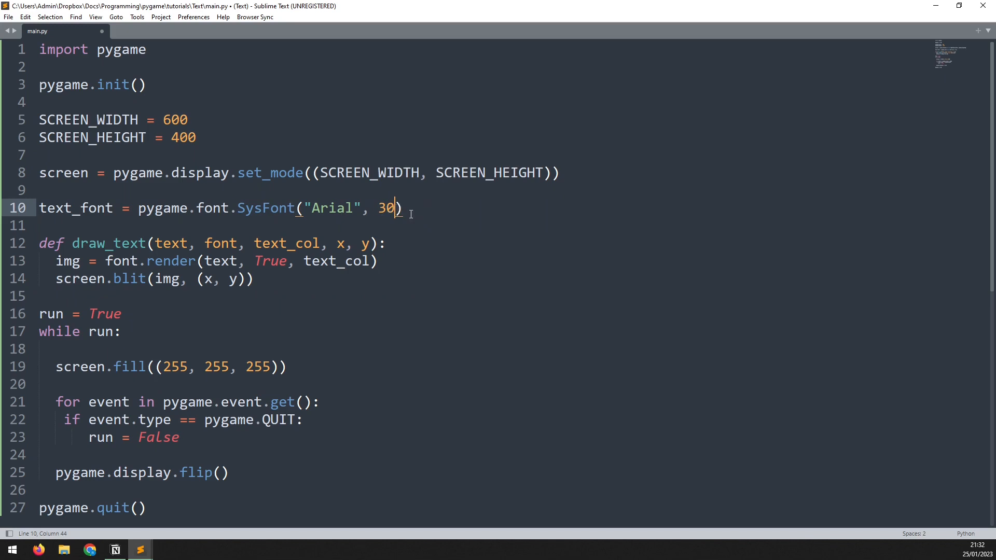
mouse_move(210, 221)
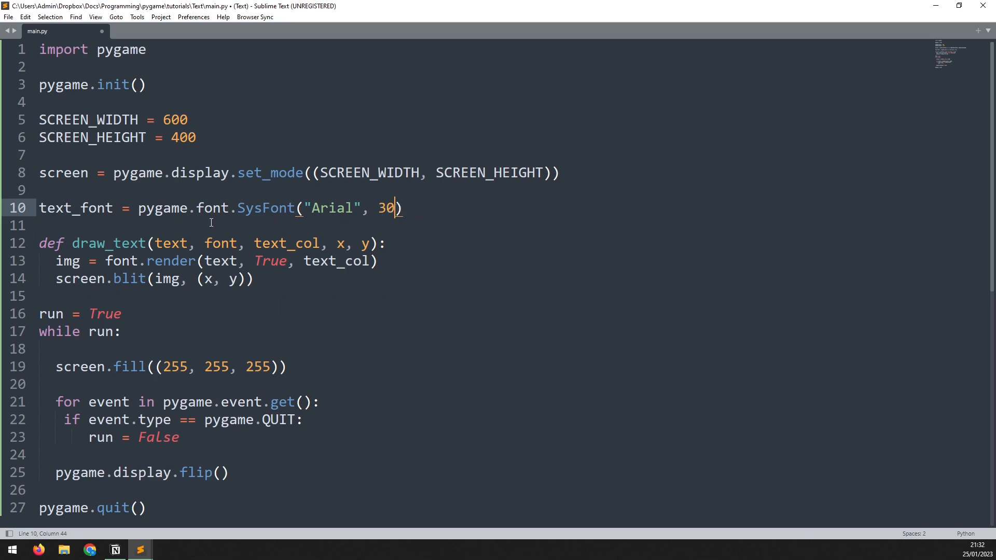
double_click(107, 146)
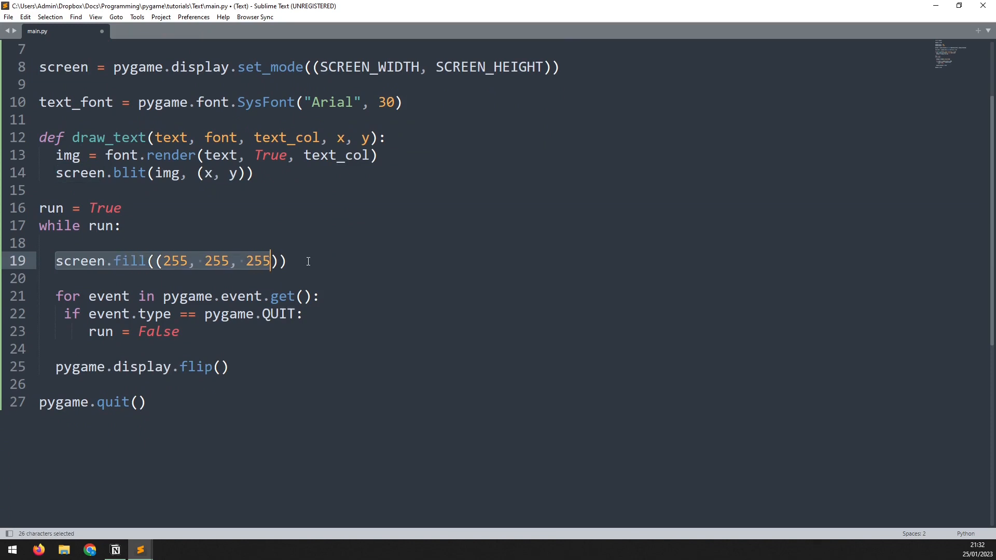
Step: Call draw_text("Hello World", text_font, (0, 0, 0), 220, 150) after screen.fill in the loop
type("draw_text")
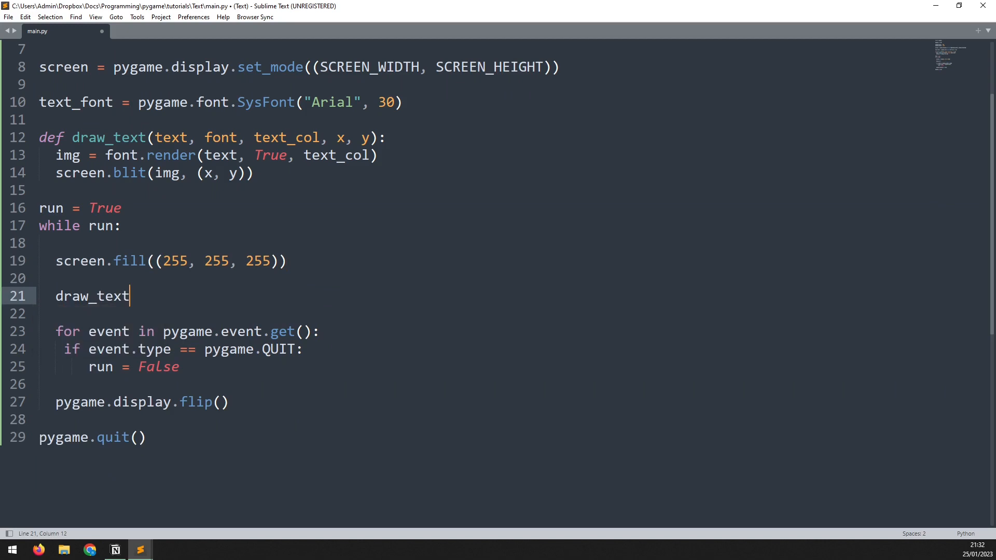
type("(")
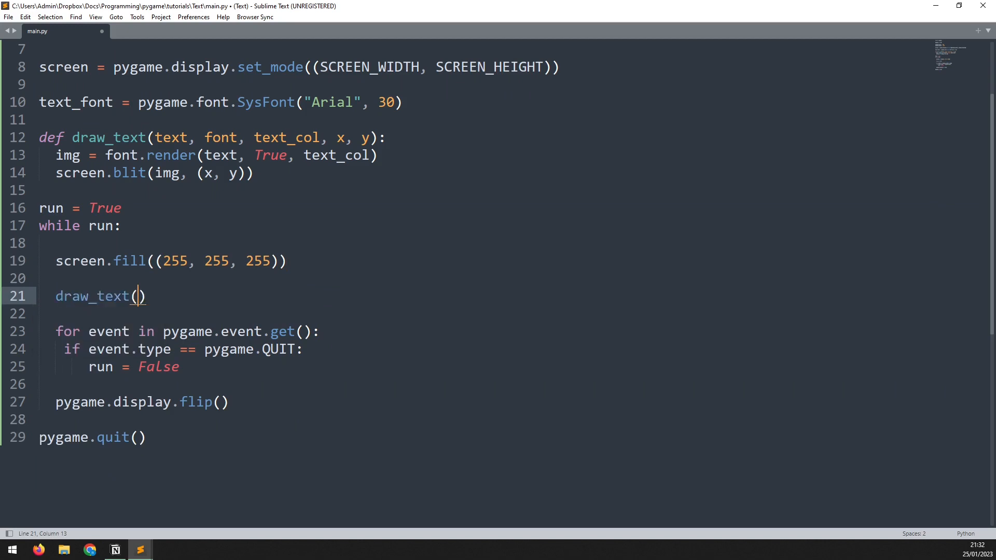
type("\"")
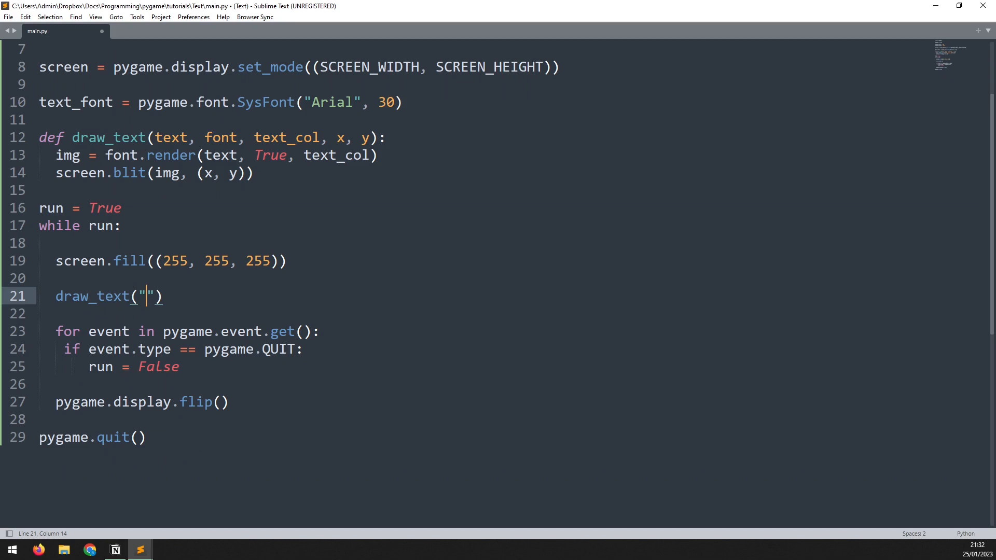
type("Hello World")
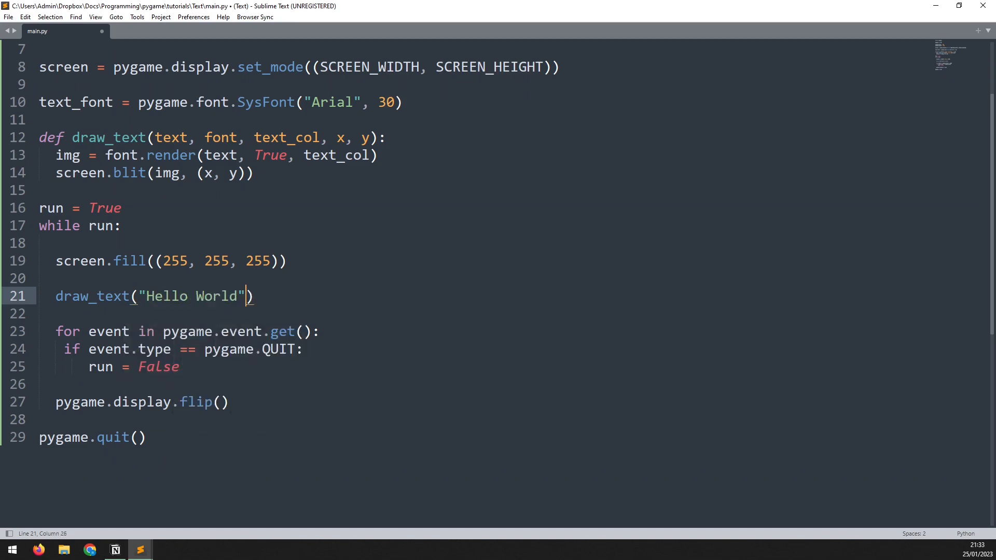
type(", text_font,")
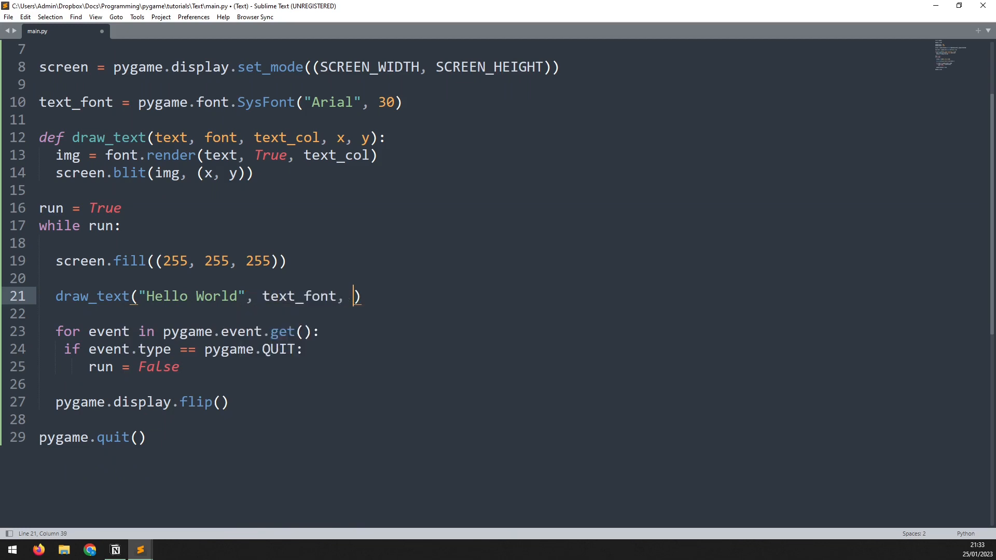
type("(")
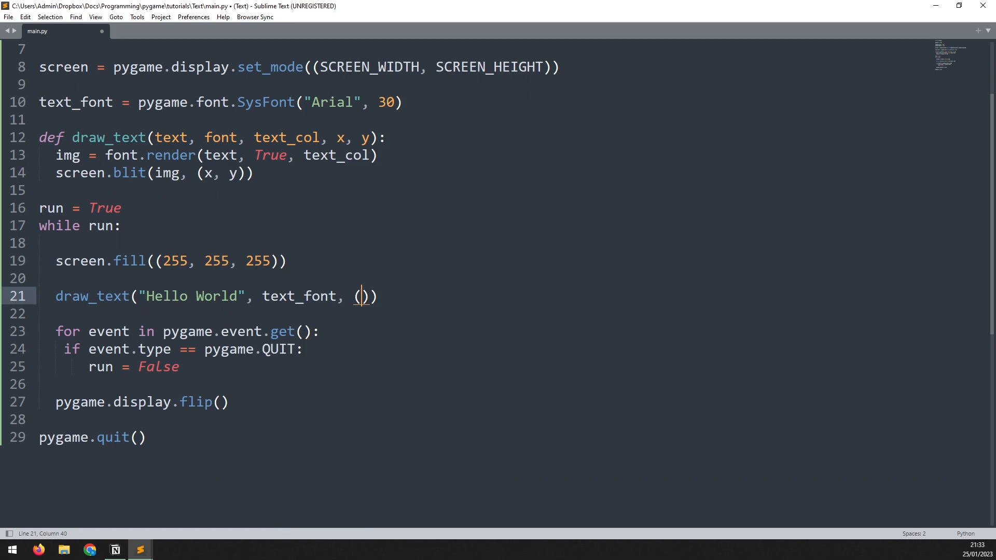
type("0, 0, 0")
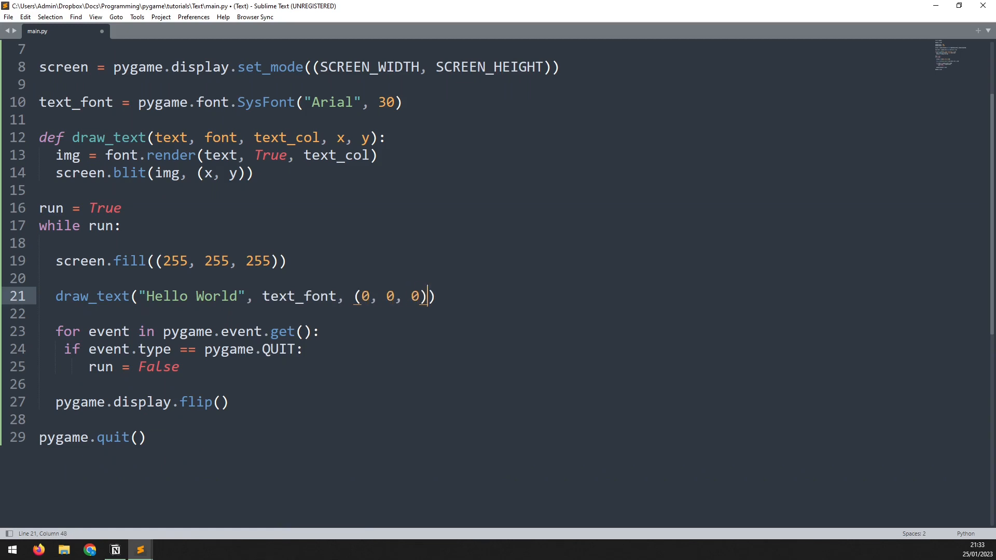
type(",")
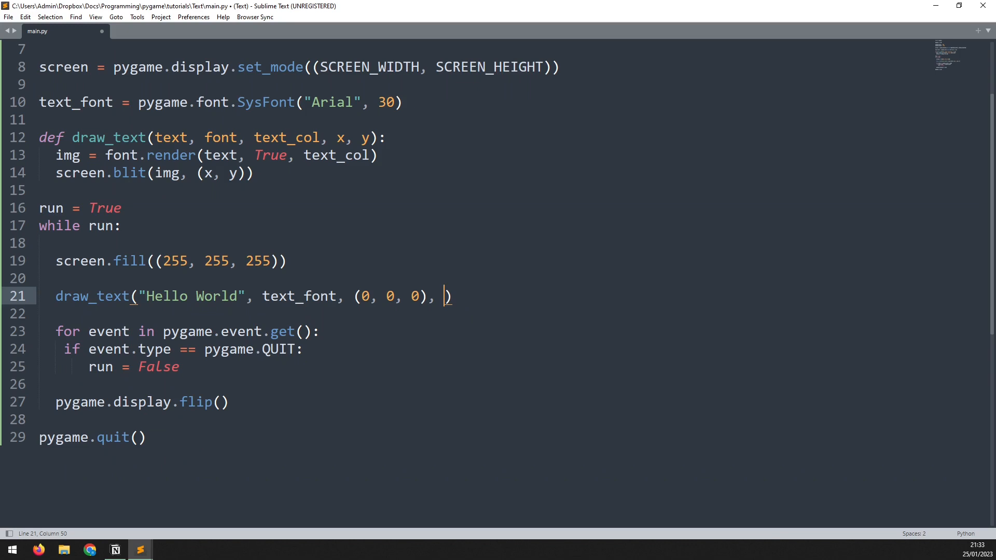
type("220, 1")
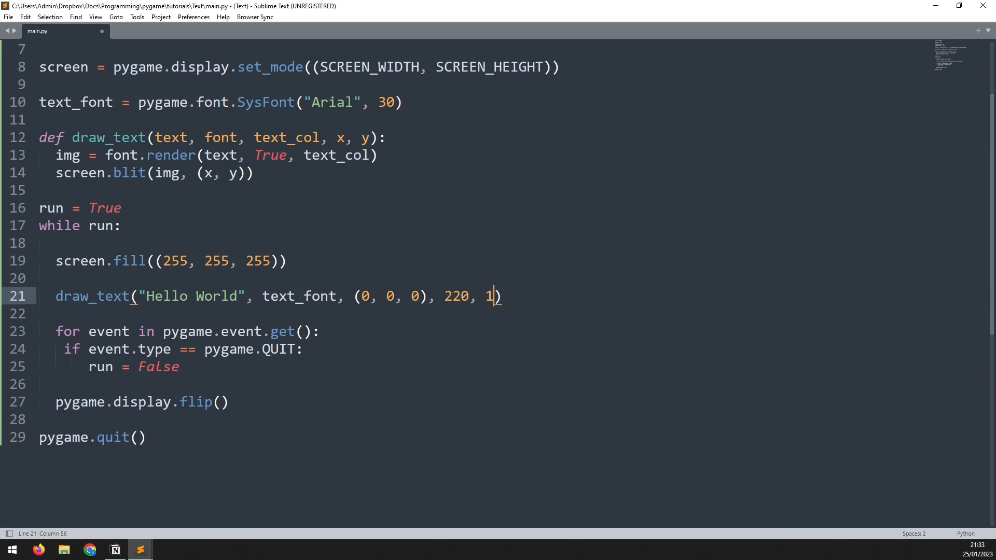
type("50")
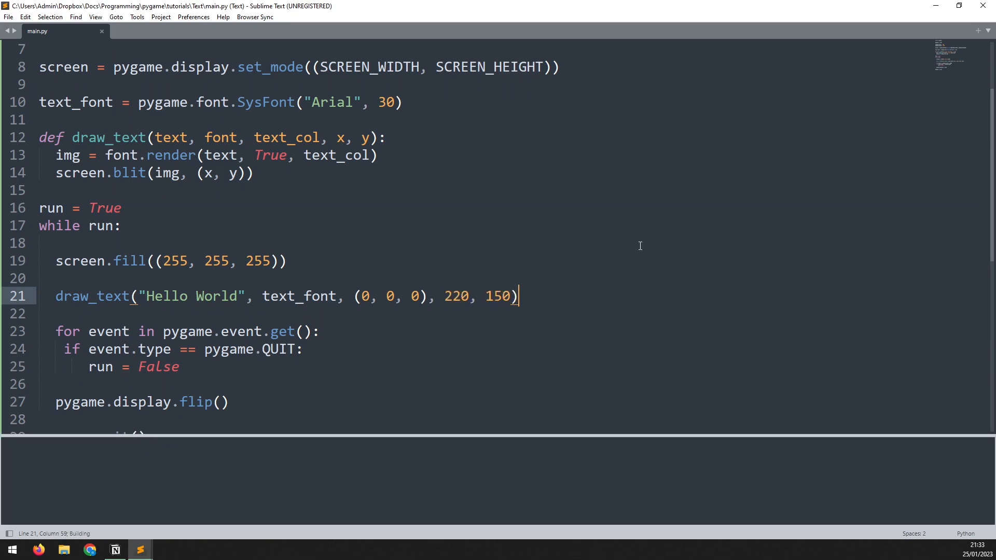
Step: Run the script to show black Hello World in the pygame window, then close it
key("ctrl+b")
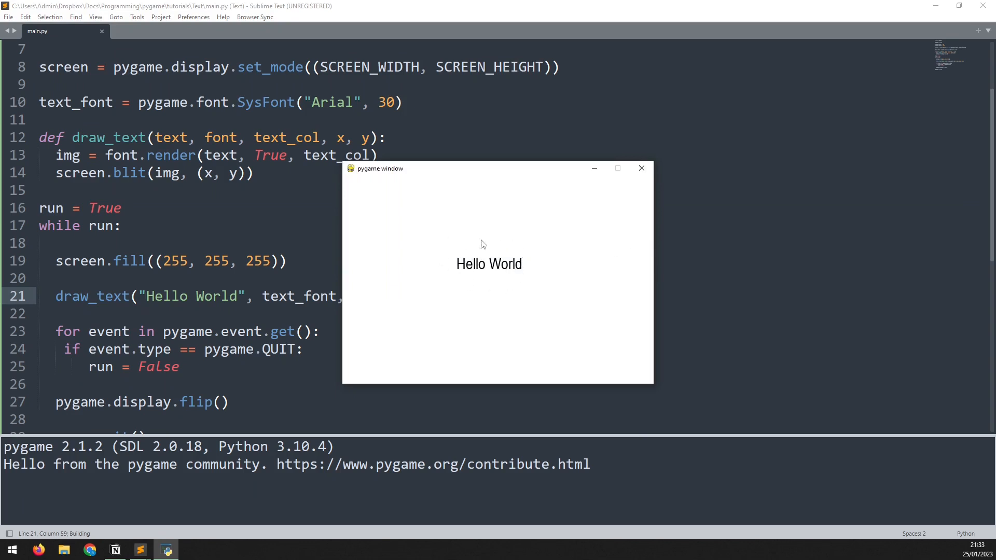
left_click(641, 168)
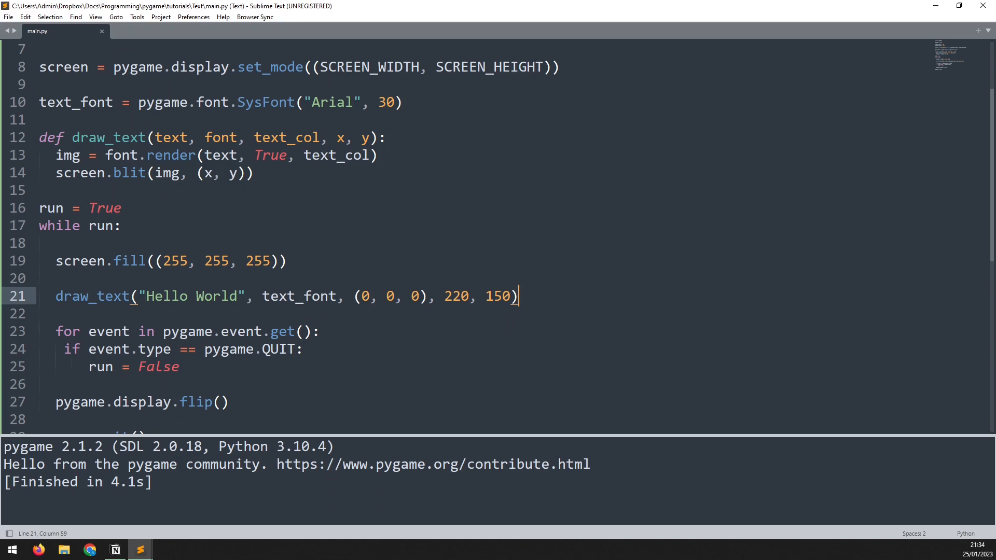
scroll("up", 3)
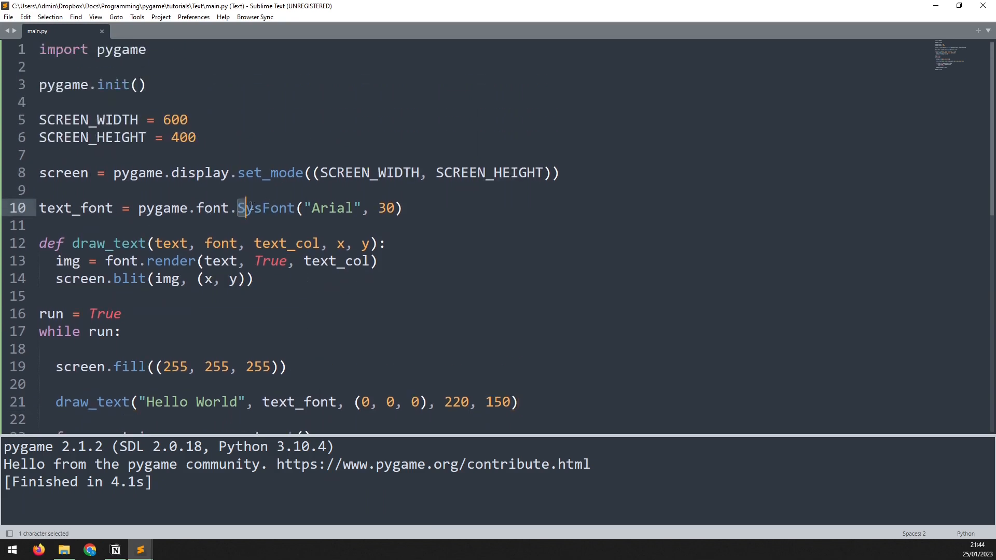
Step: Change SysFont's font name from "Arial" to None, rerun, and close the pygame window
double_click(264, 208)
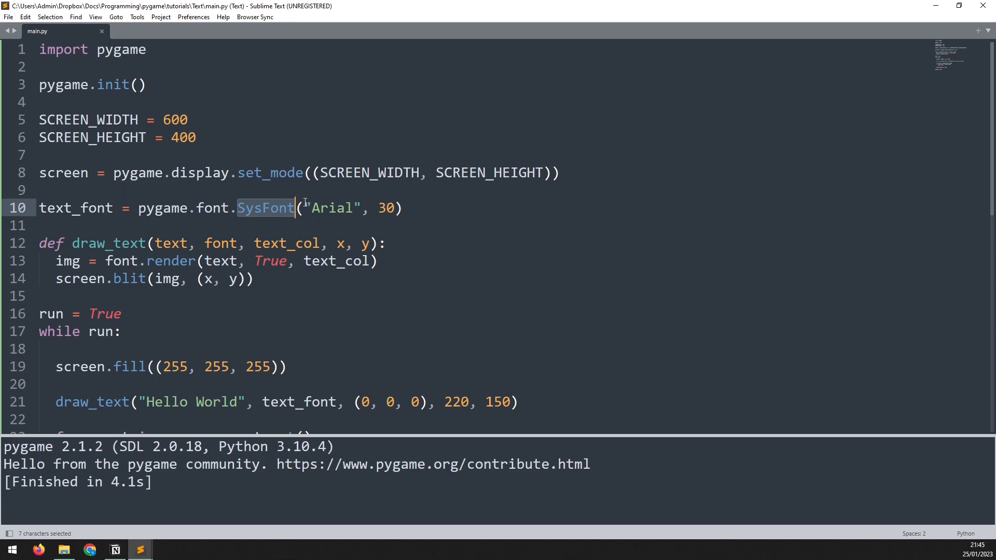
left_click(301, 208)
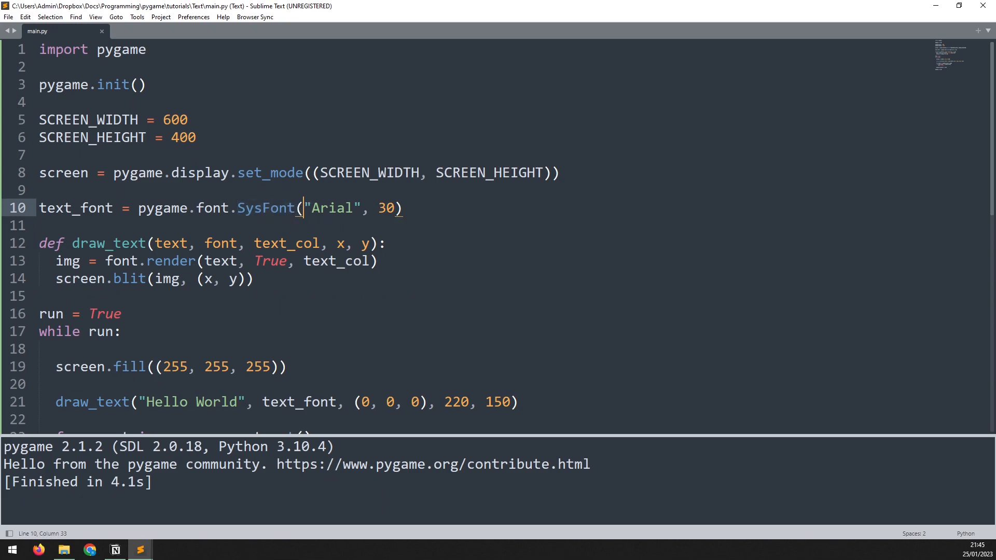
mouse_move(304, 208)
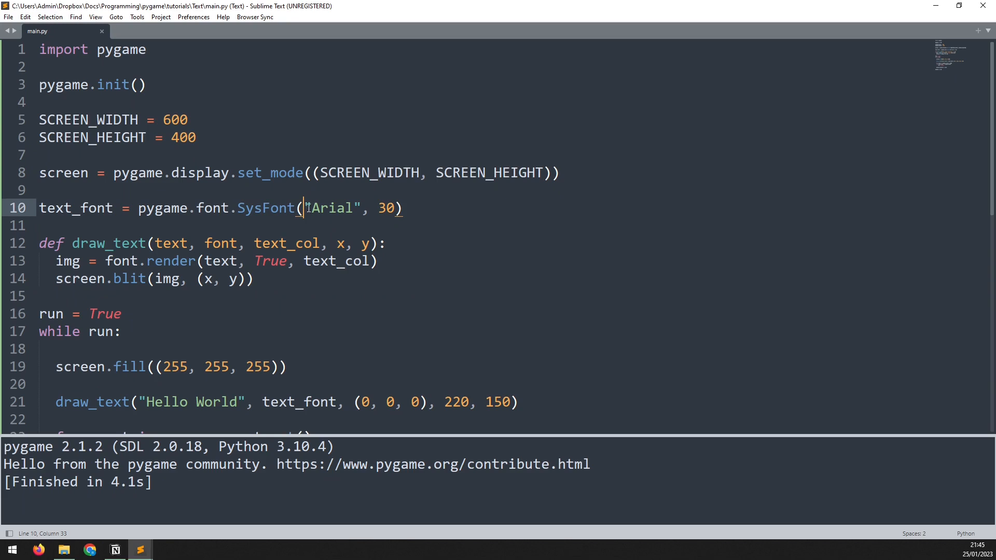
type("N")
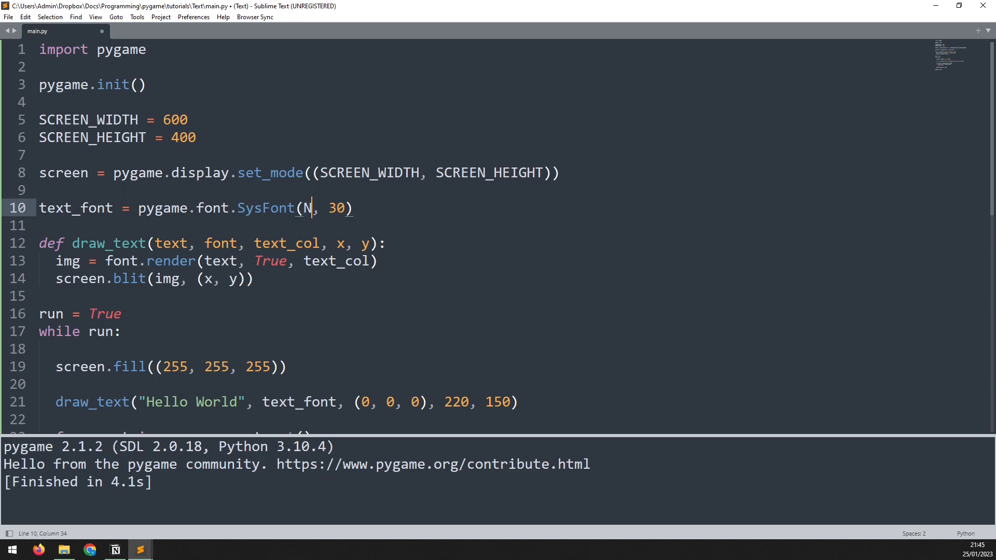
type("one")
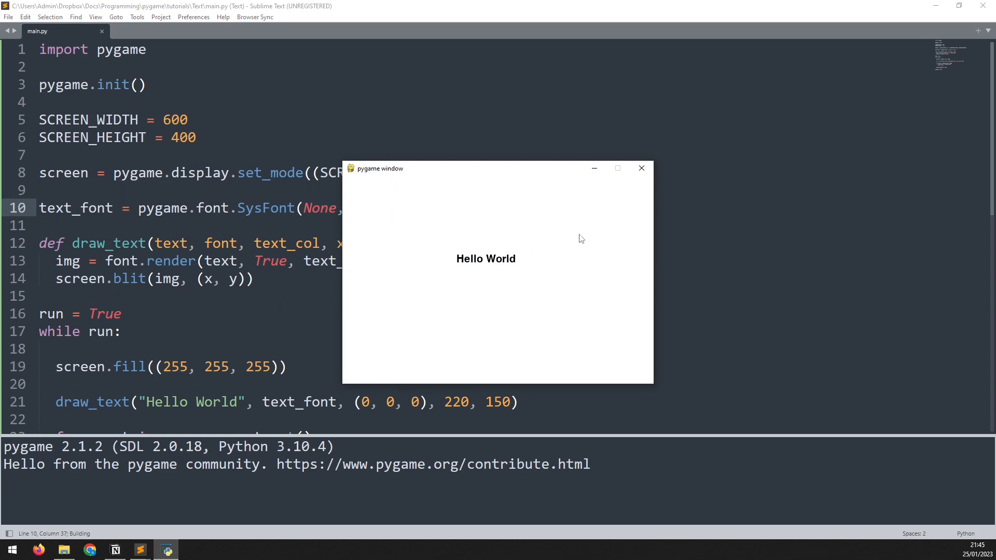
left_click(639, 168)
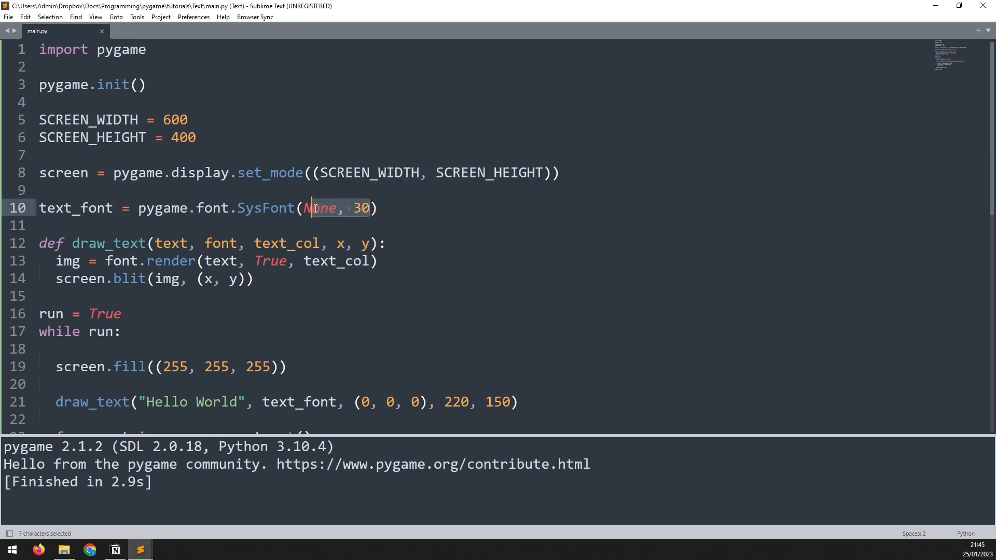
left_click(353, 207)
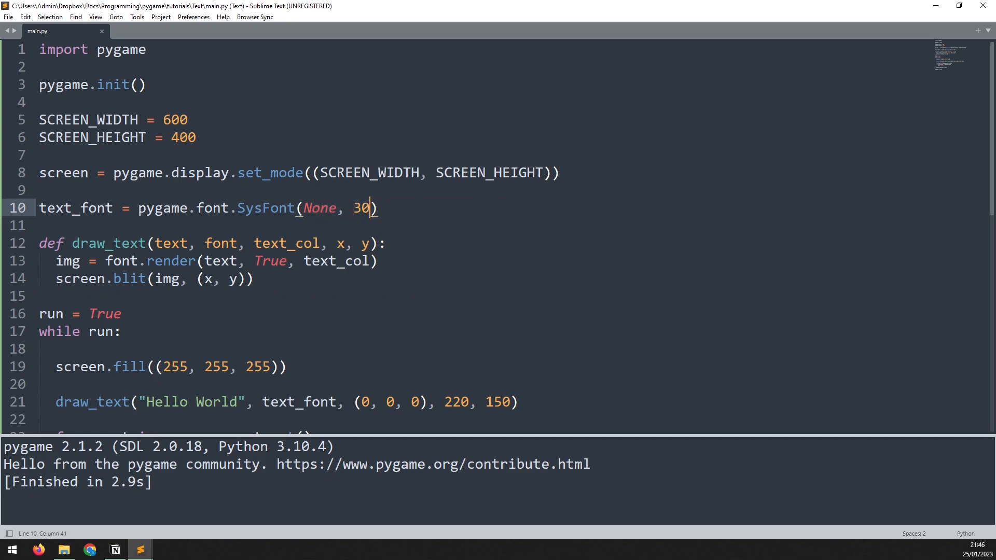
Step: Add bold = True to SysFont, rerun to see bold Hello World, and close the window
type(", bol")
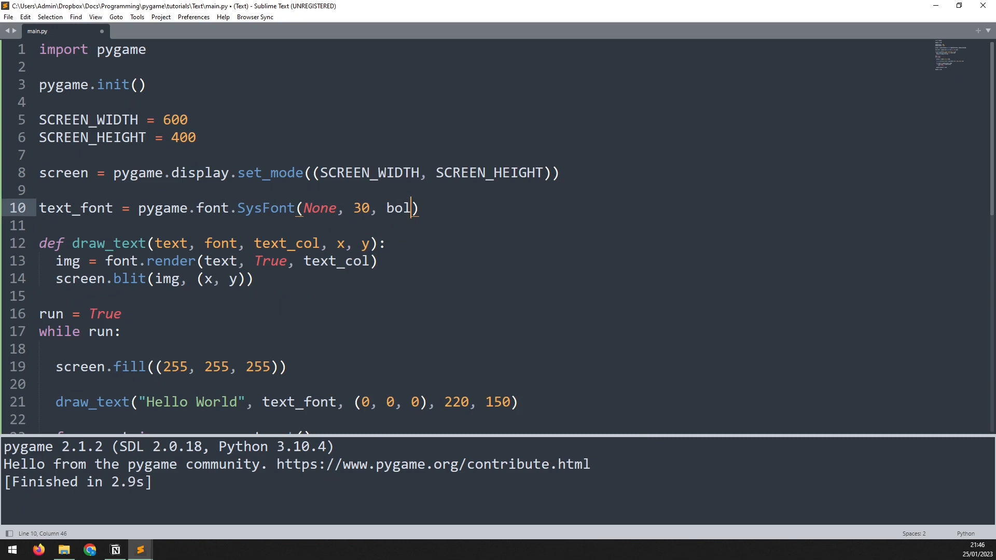
type("d = True")
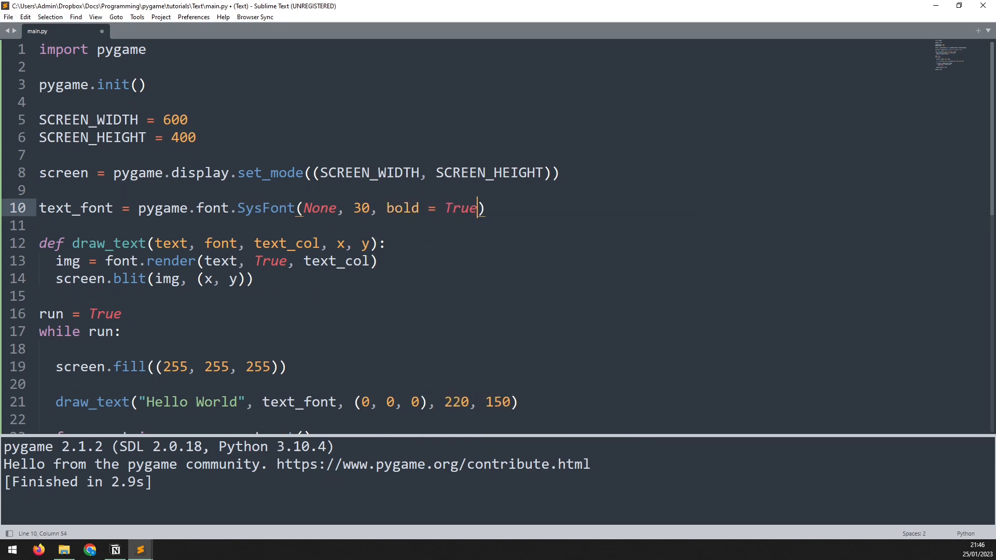
key("ctrl+b")
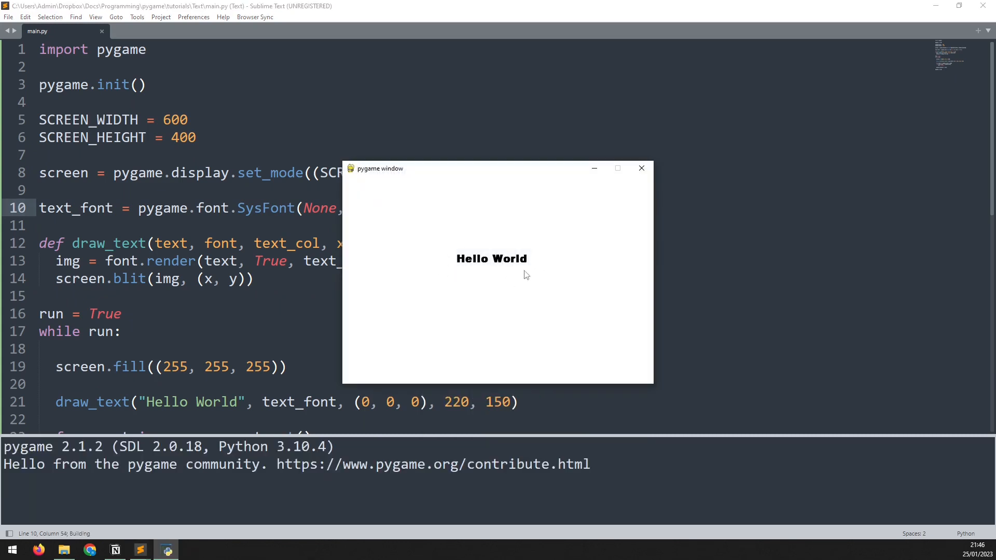
mouse_move(637, 180)
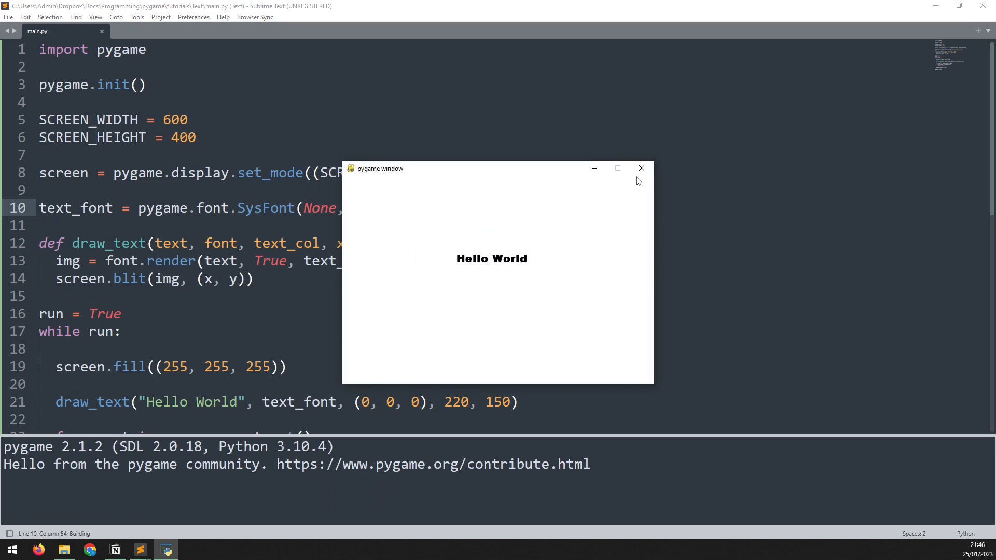
left_click(639, 168)
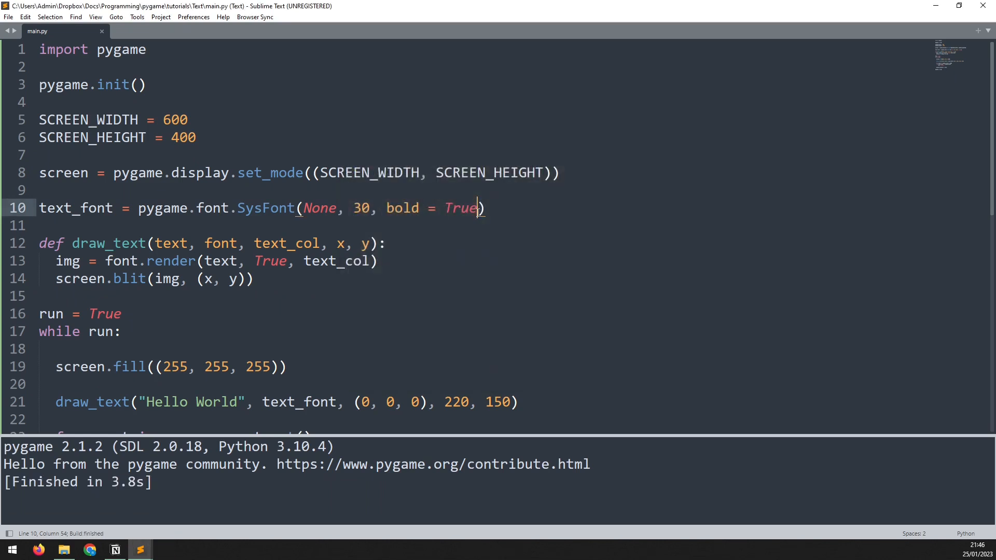
Step: Add italic=True as well, rerun to see bold italic Hello World, and close the window
type(", italic=")
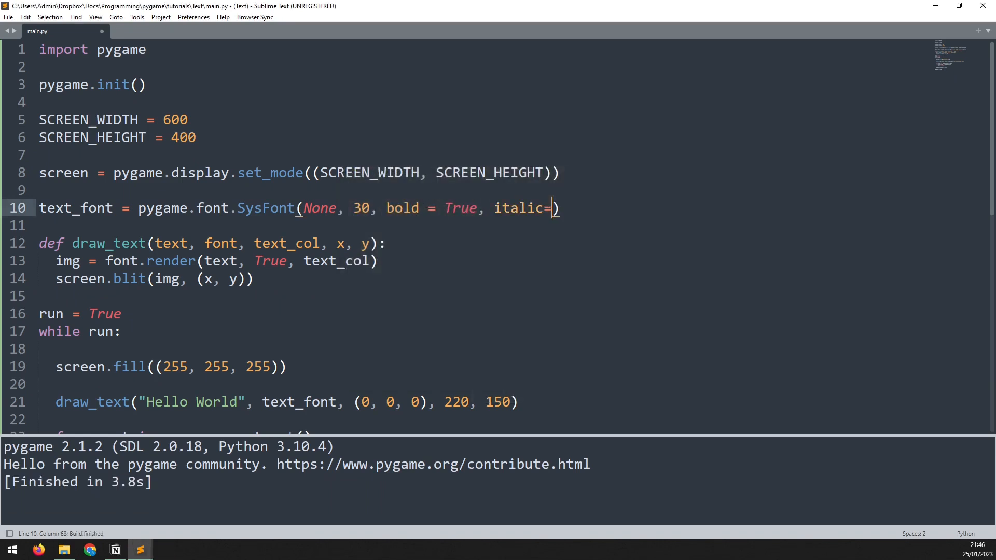
type("True")
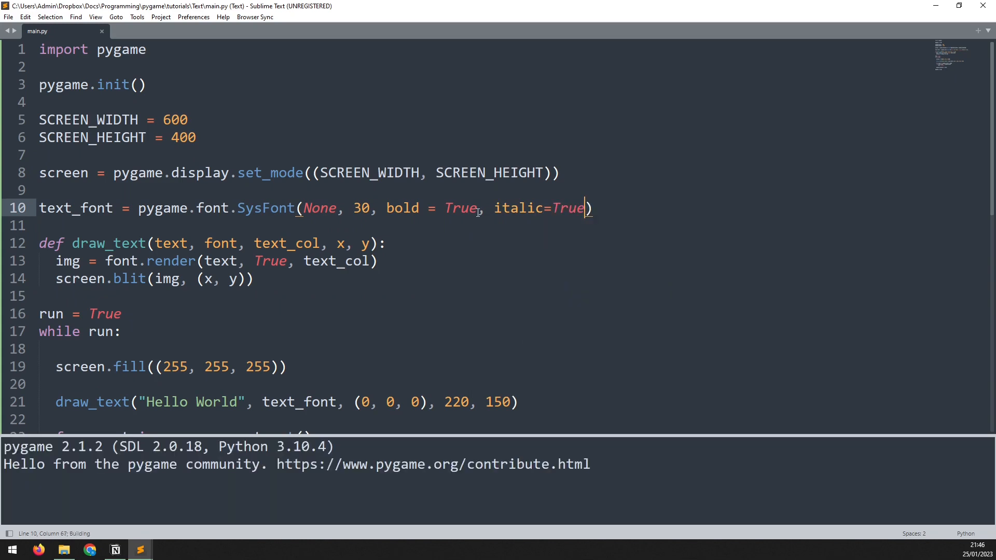
key("ctrl+b")
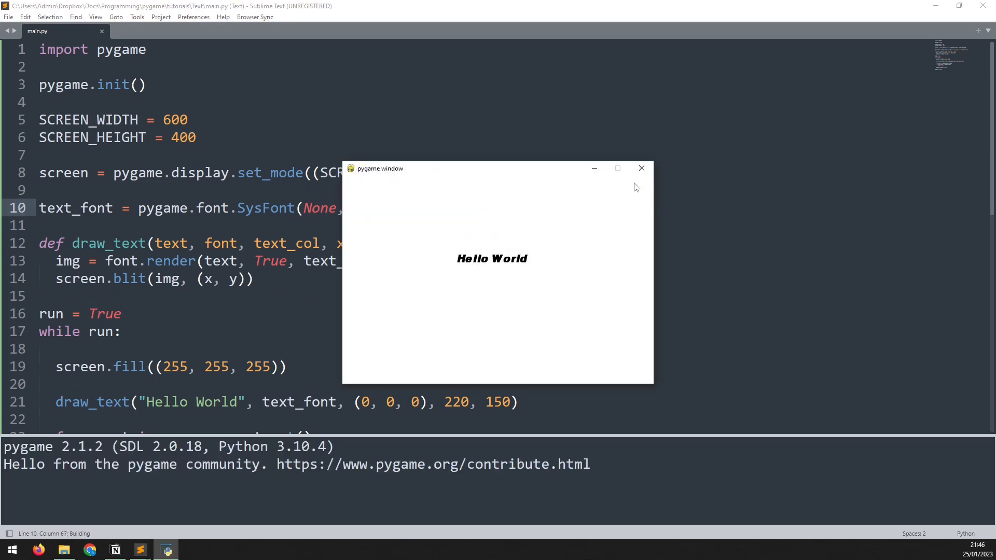
left_click(641, 168)
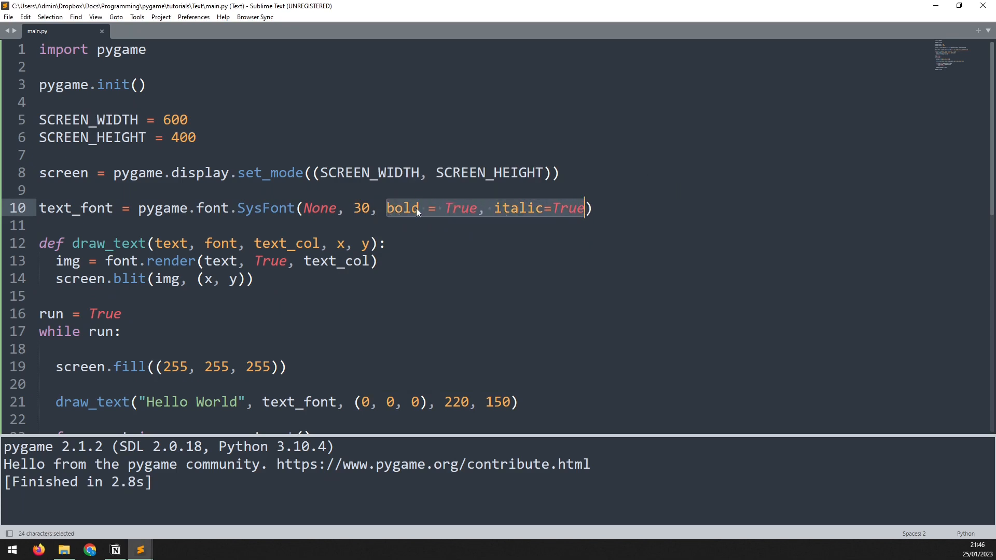
left_click(391, 209)
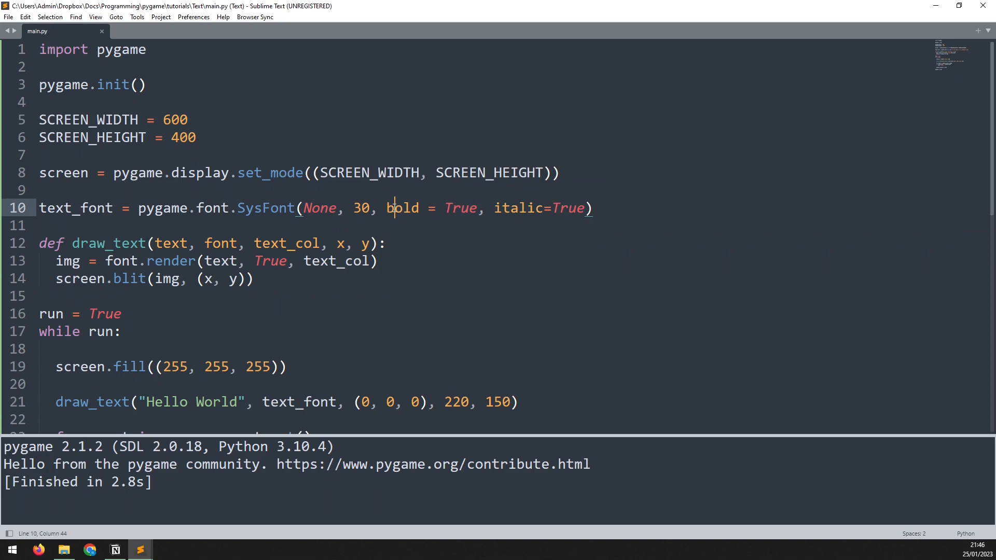
left_click(590, 208)
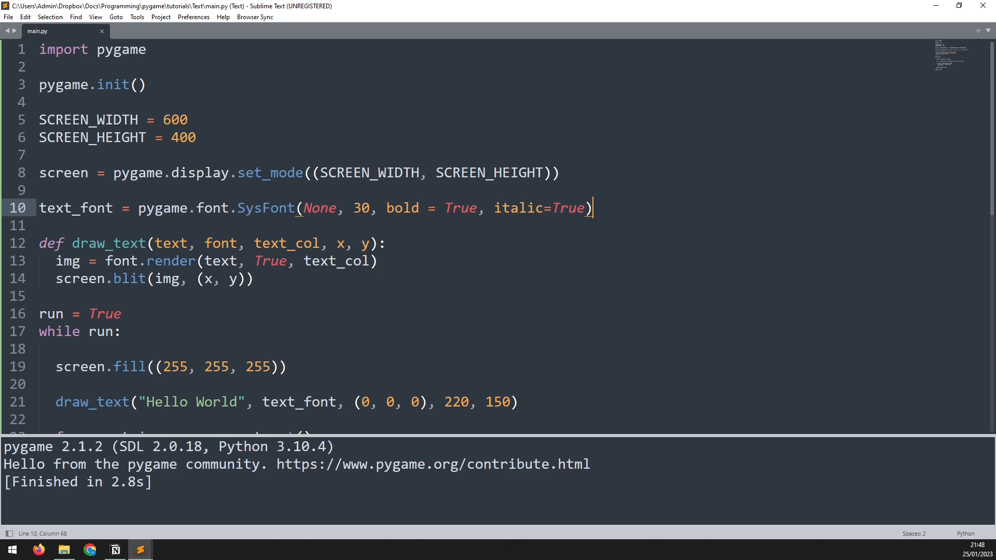
mouse_move(200, 193)
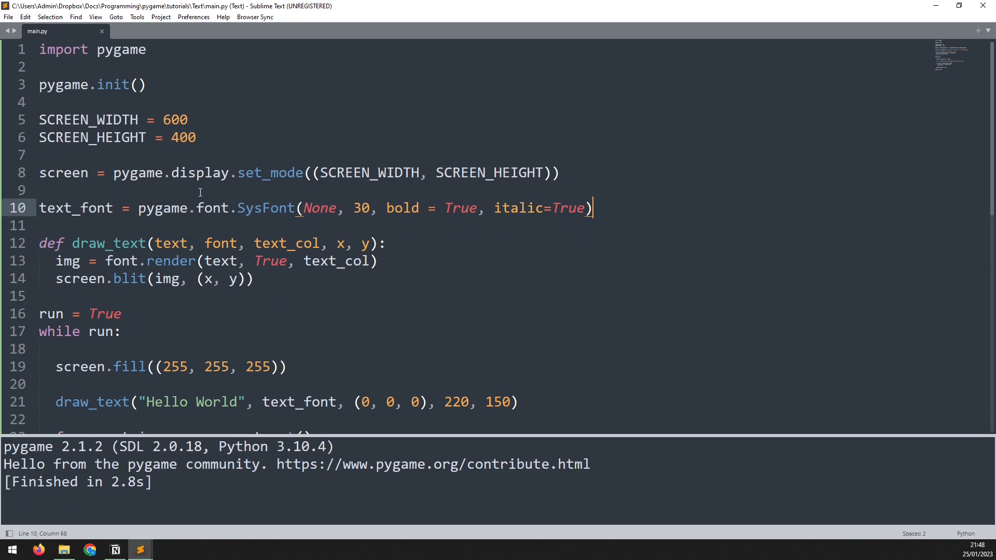
mouse_move(78, 186)
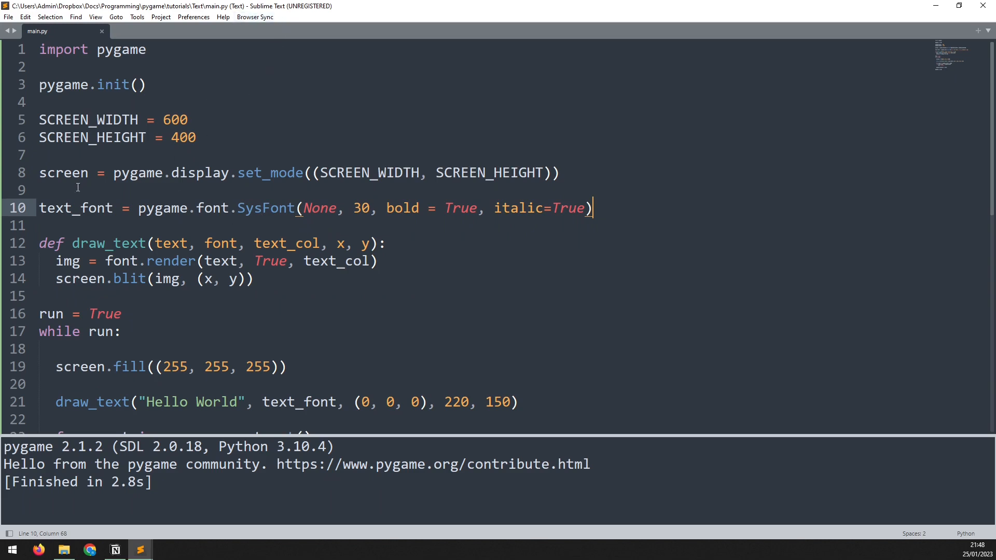
left_click(230, 208)
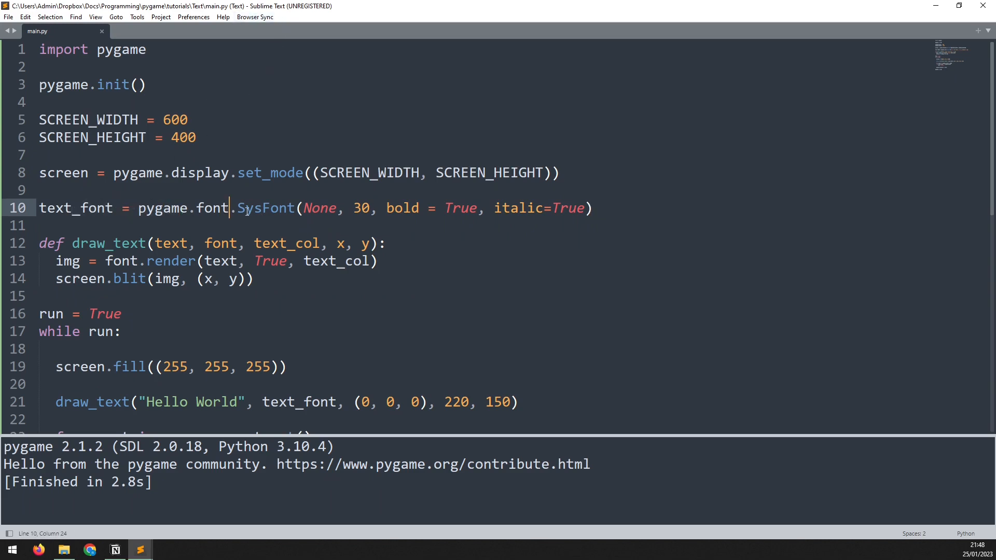
Step: Switch to pygame.font.Font("turok.ttf", 30, ...), rerun to see the custom font, and close the window
double_click(248, 208)
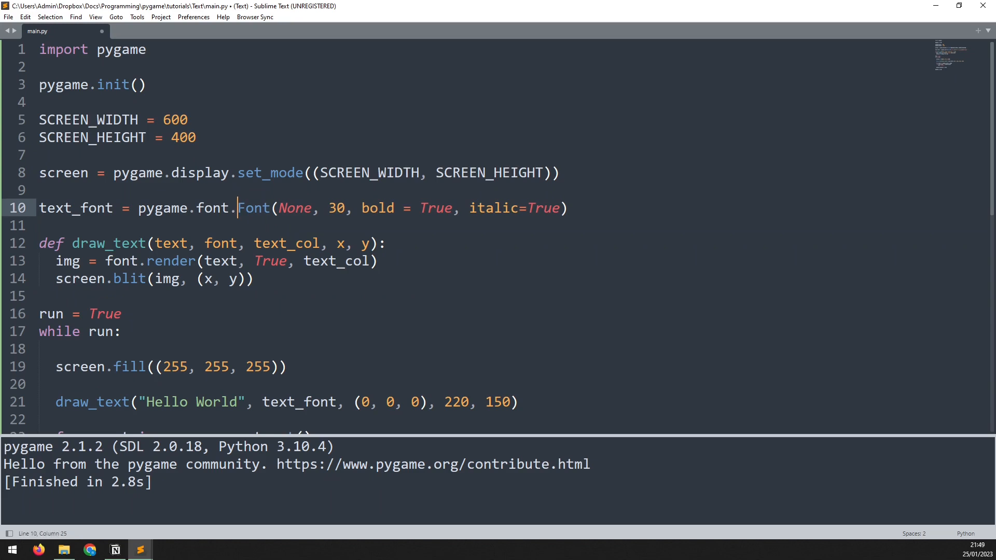
double_click(252, 207)
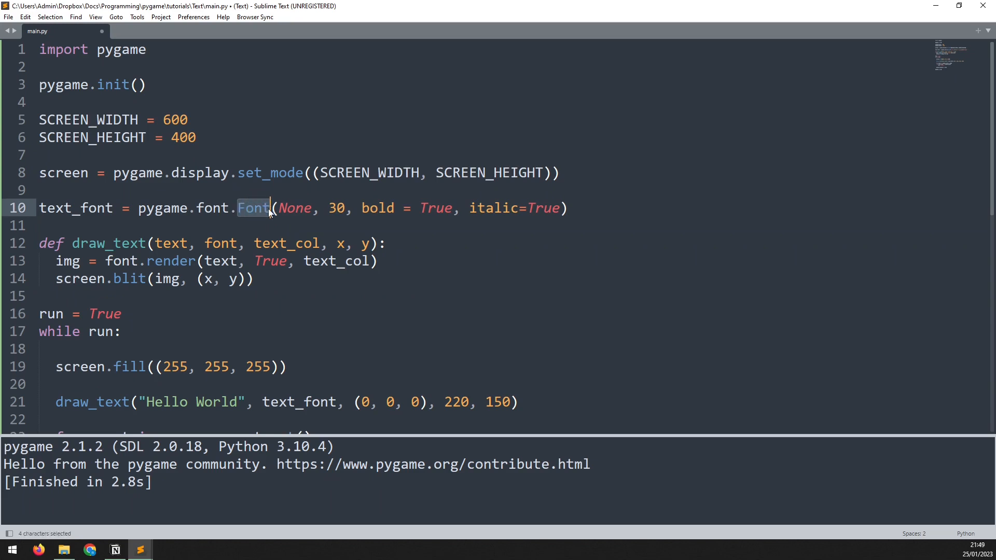
double_click(294, 207)
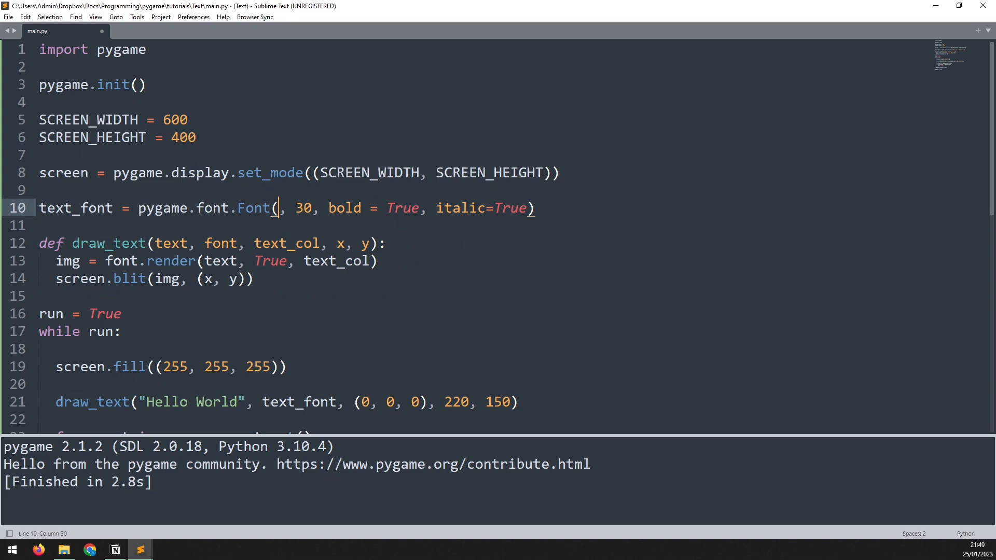
type("\"")
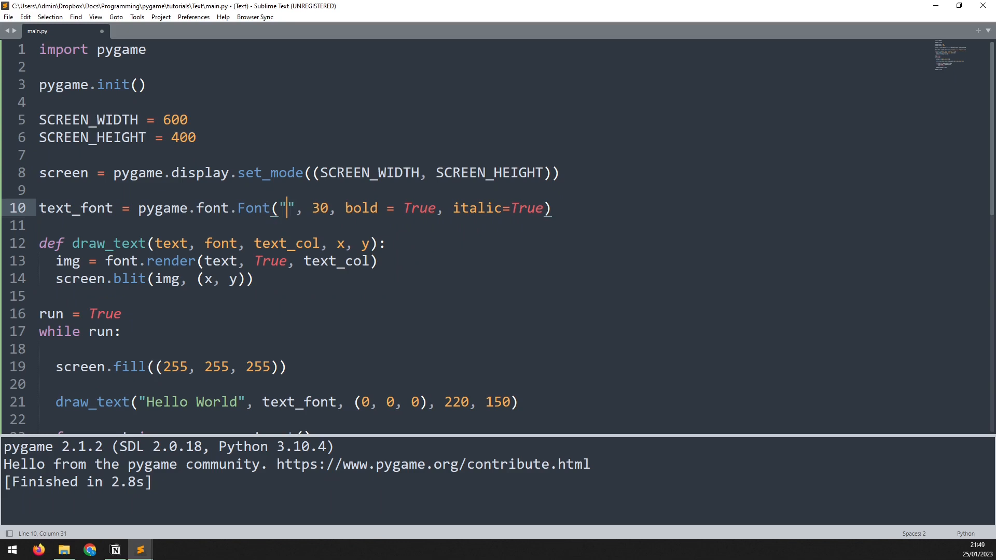
type("turok.")
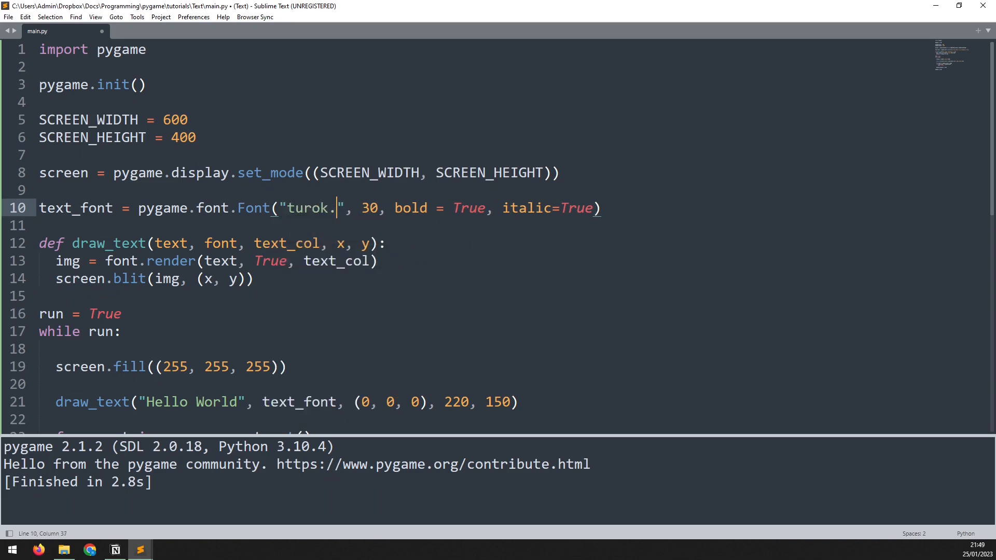
type("ttf")
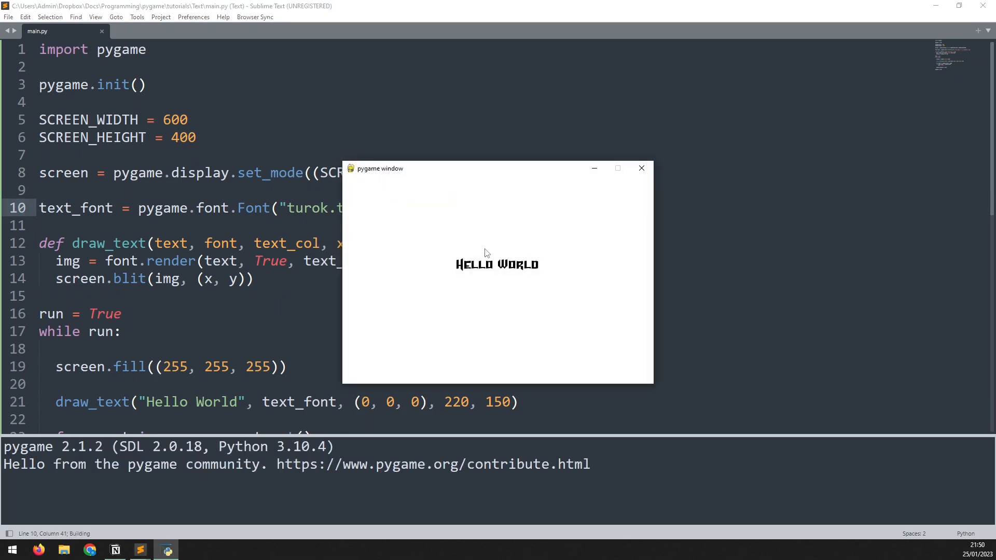
mouse_move(605, 194)
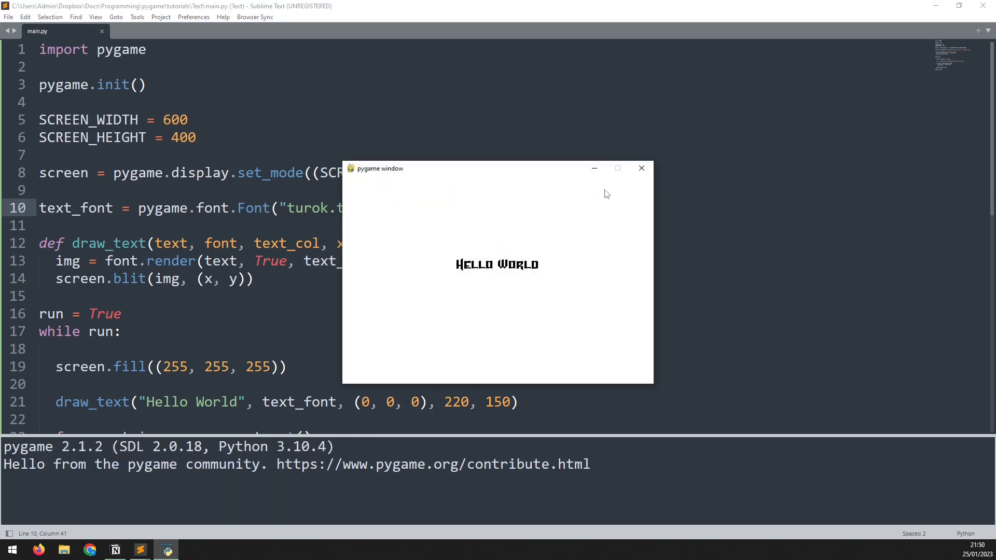
left_click(641, 168)
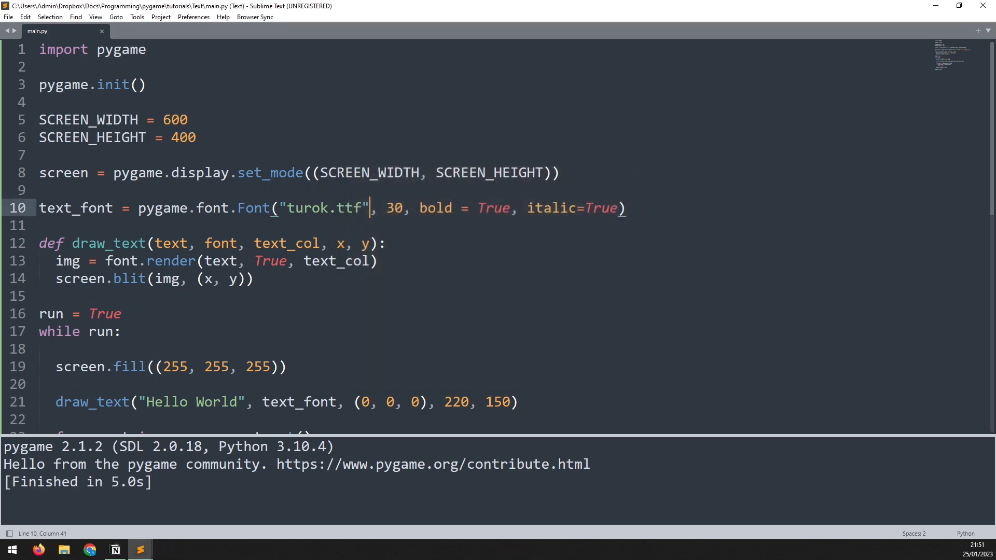